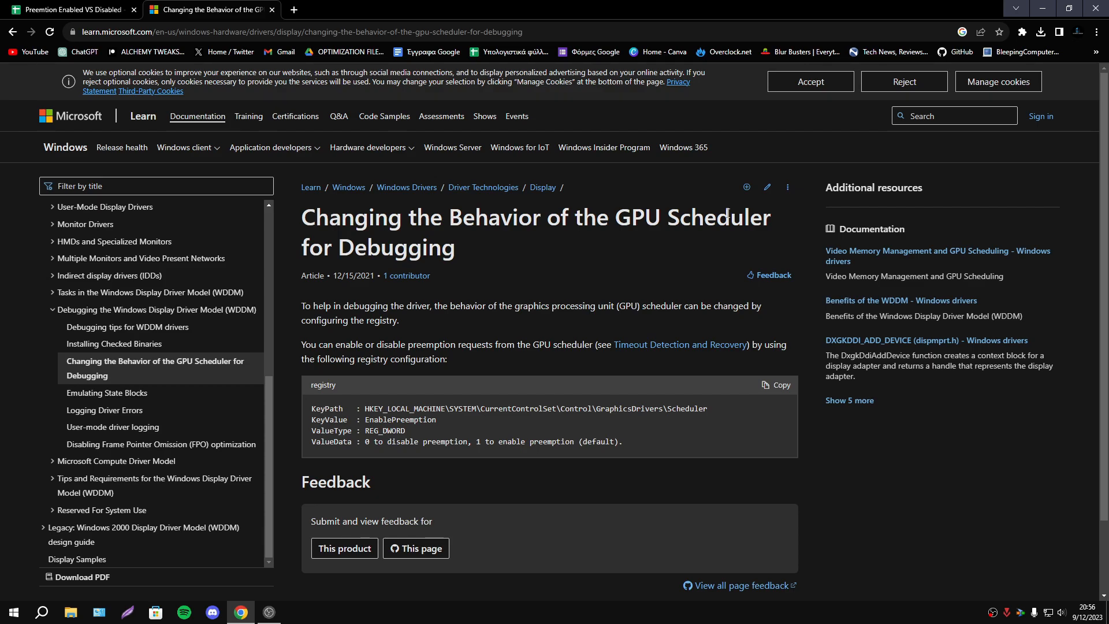
mouse_move(395, 7)
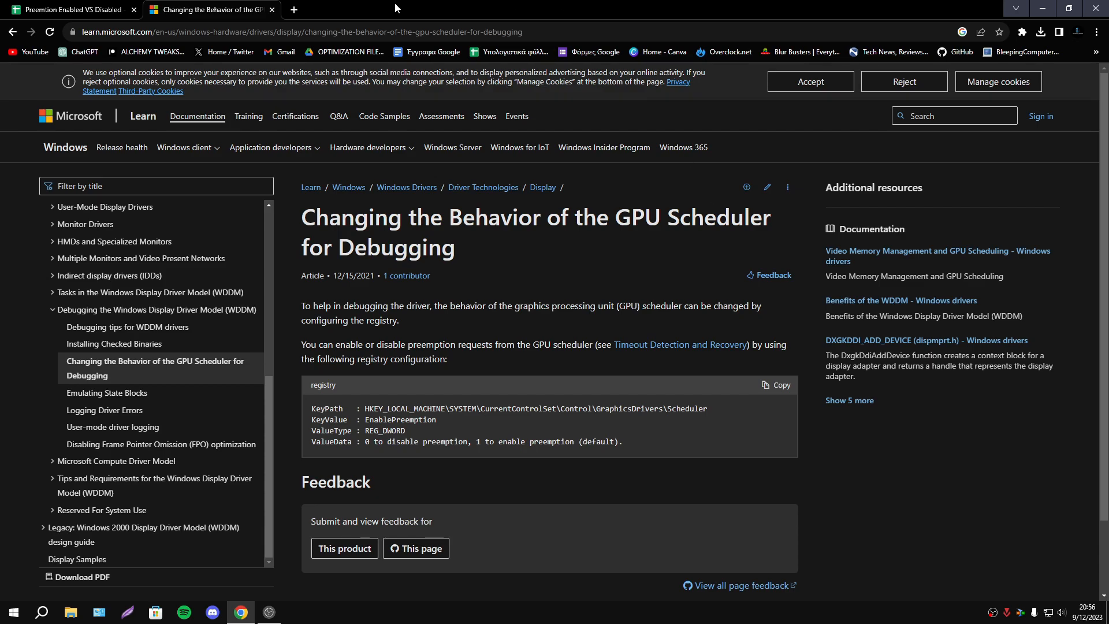
- Browse the Latency sheet's DPC/ISR duration tables, clicking cells to inspect values
click(70, 9)
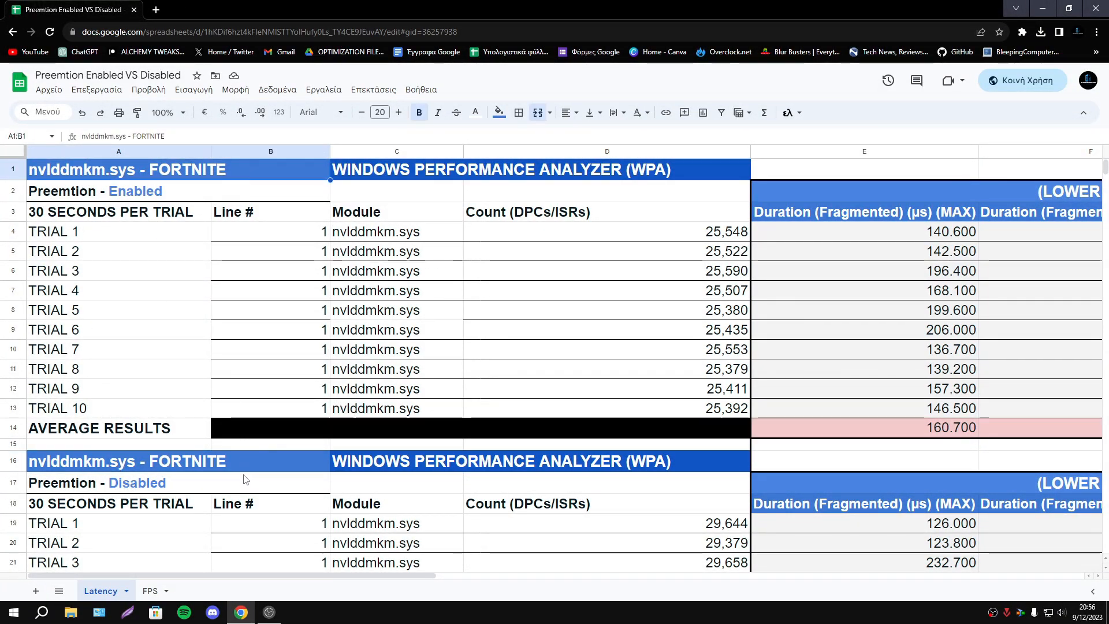
click(142, 482)
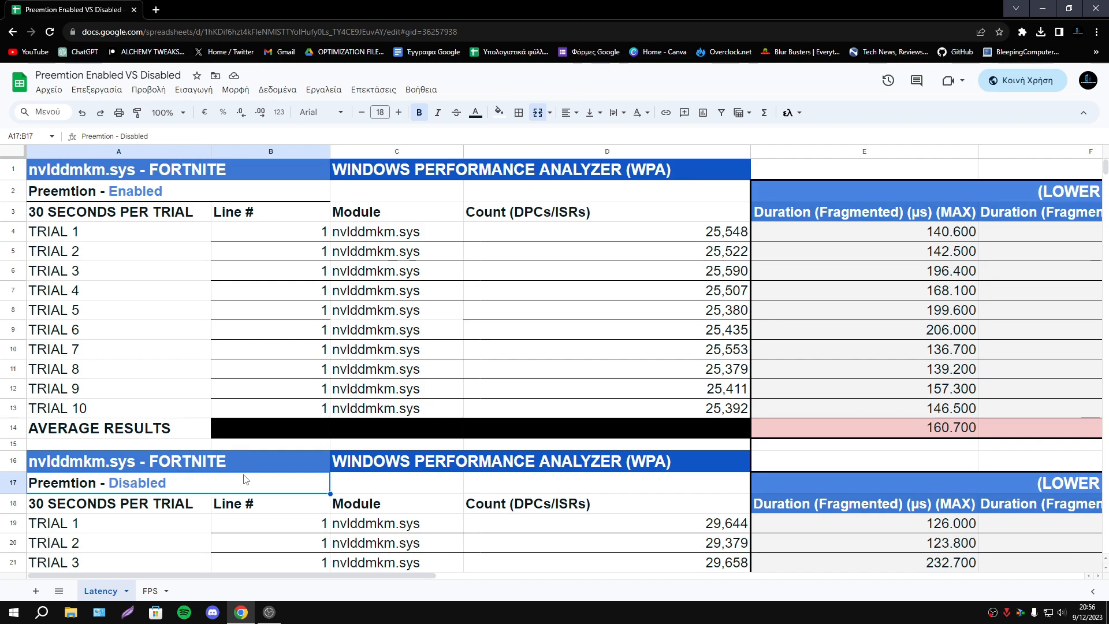
click(118, 460)
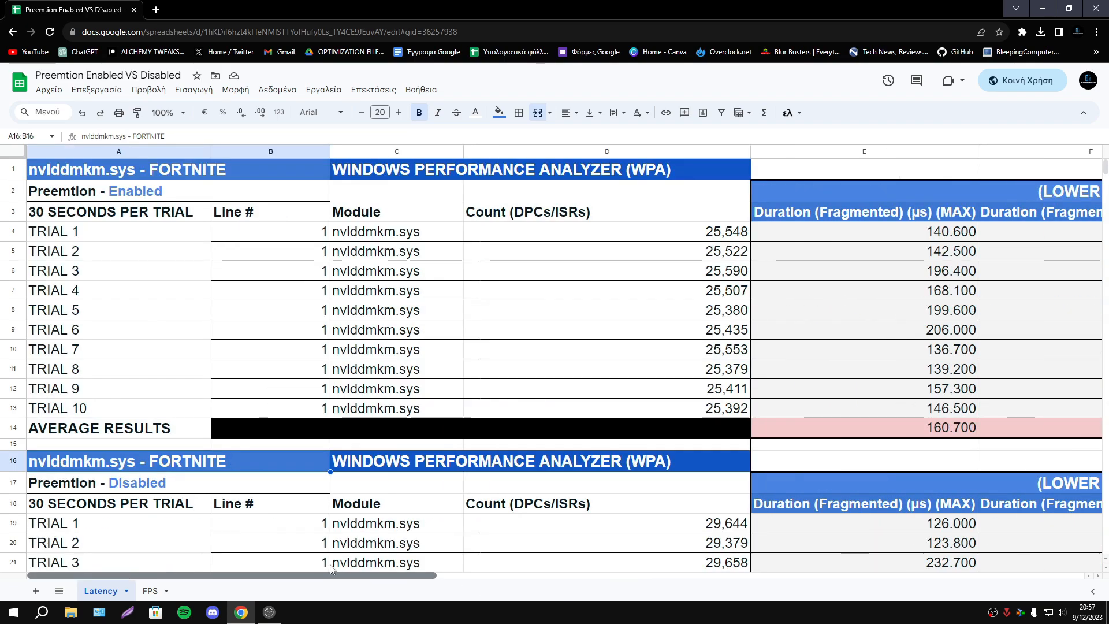
scroll(down, 3)
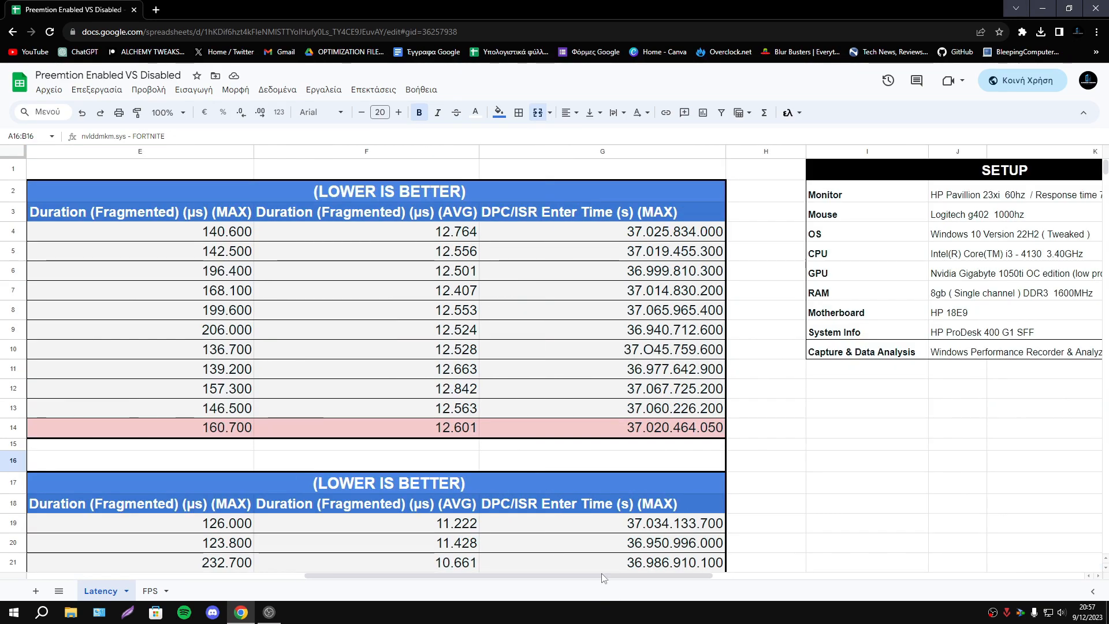
scroll(down, 3)
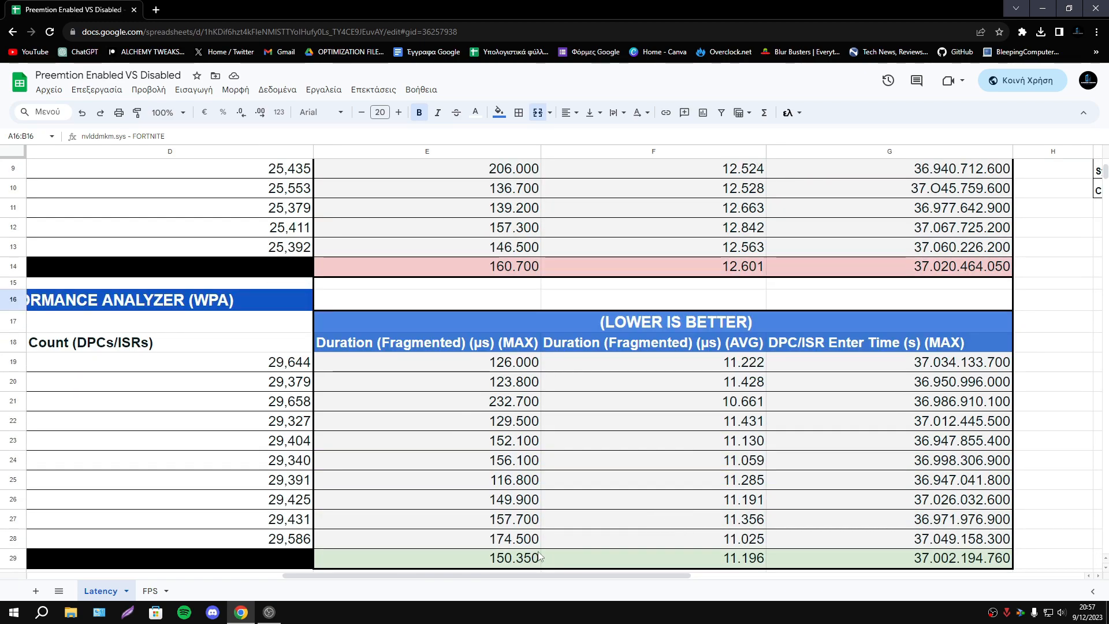
click(888, 498)
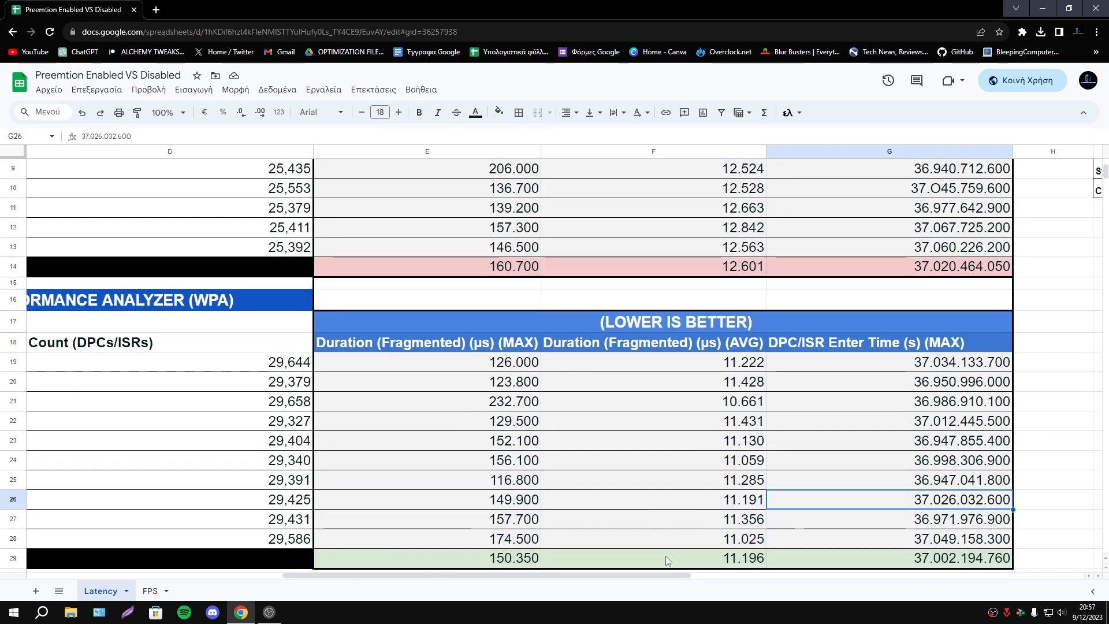
scroll(right, 3)
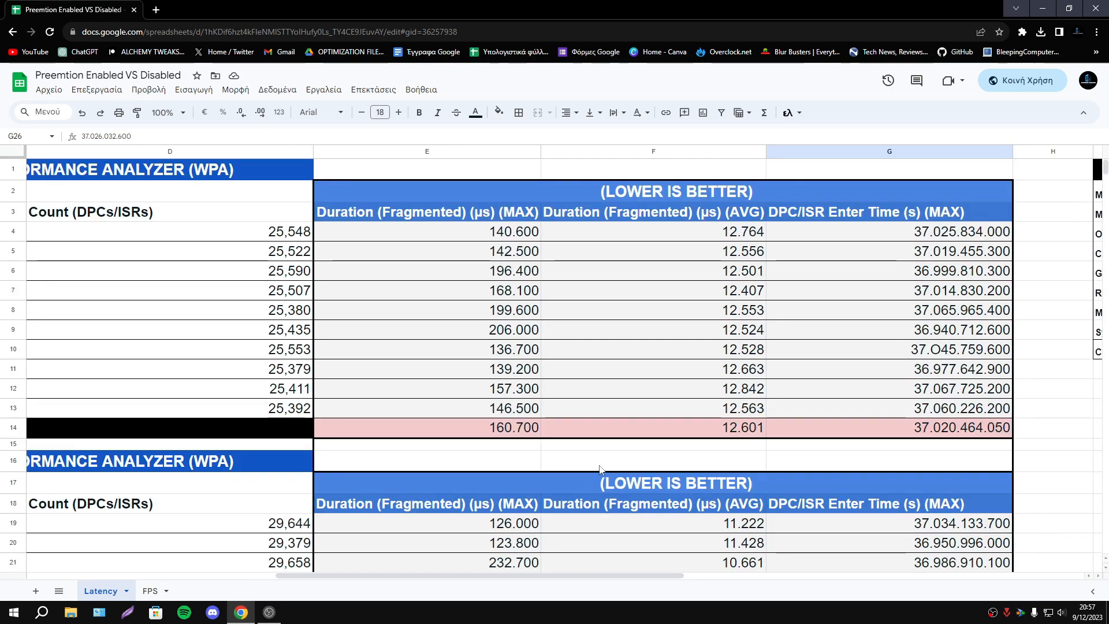
scroll(down, 3)
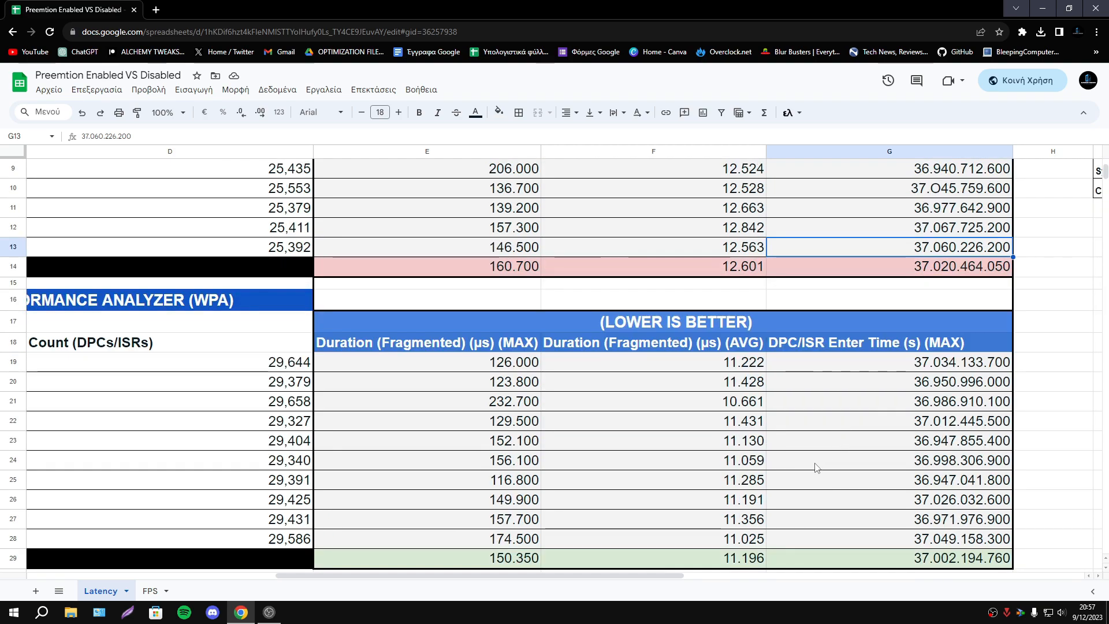
scroll(down, 3)
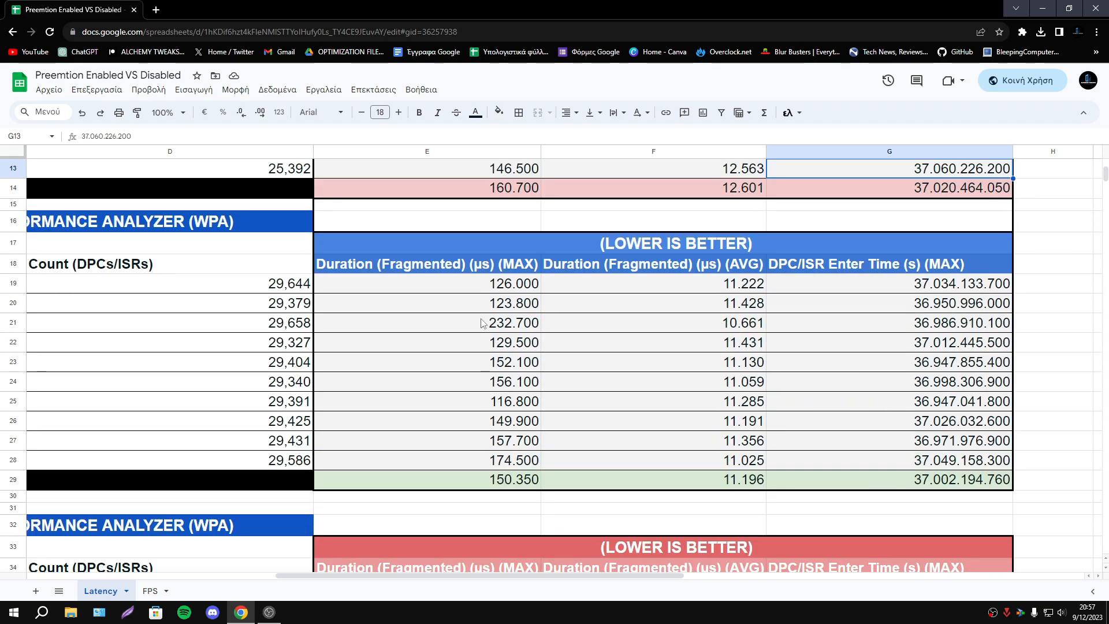
click(889, 479)
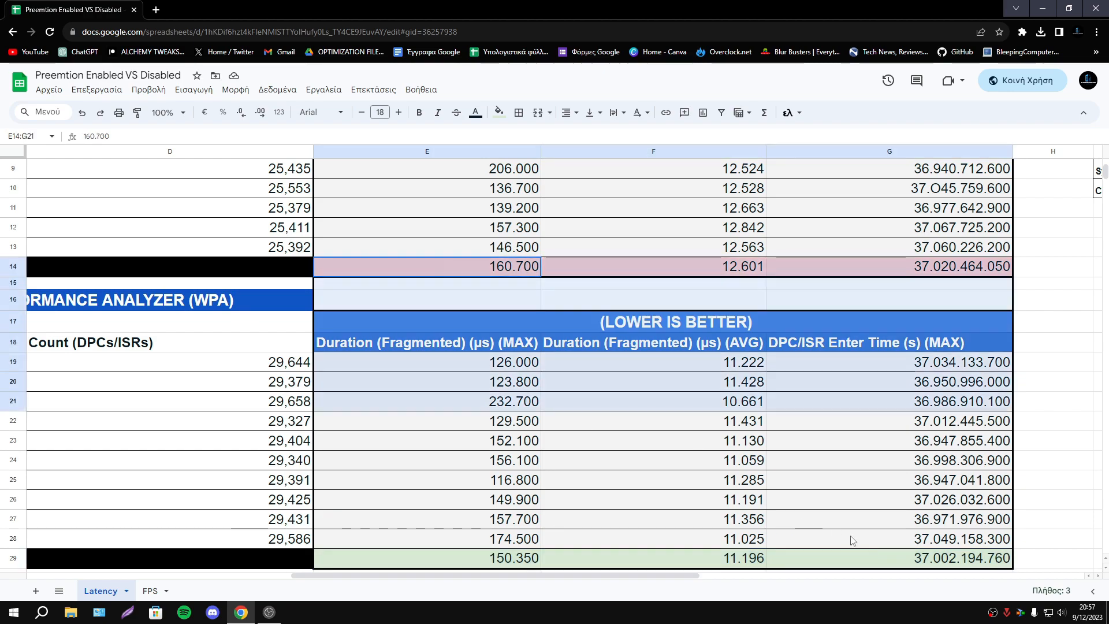
- Scroll through the rest of the Latency tables to review the results
scroll(left, 3)
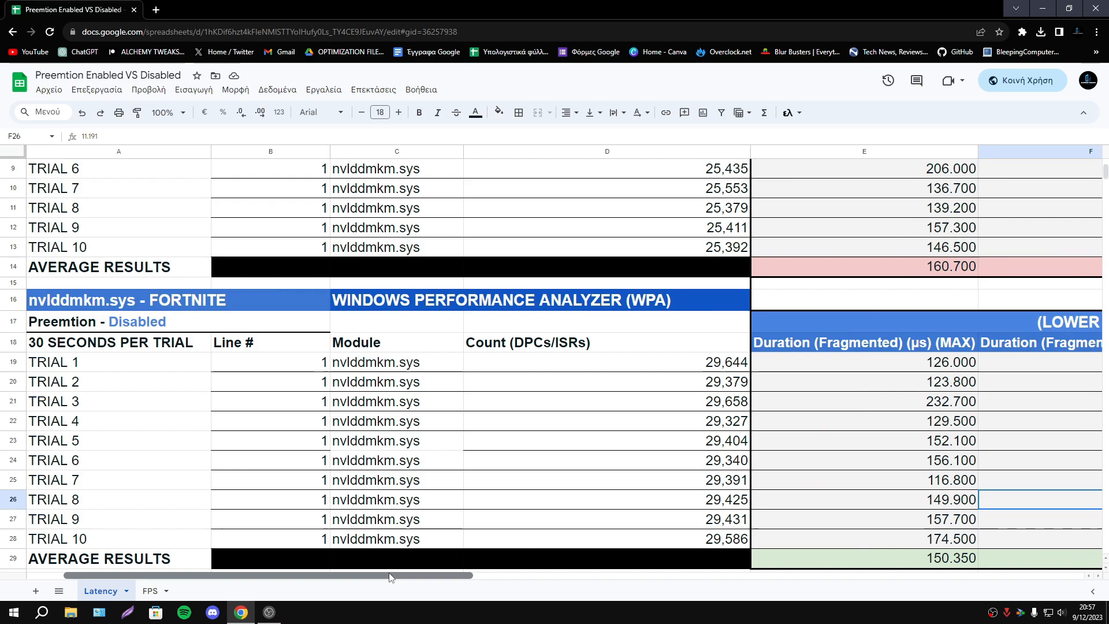
scroll(down, 3)
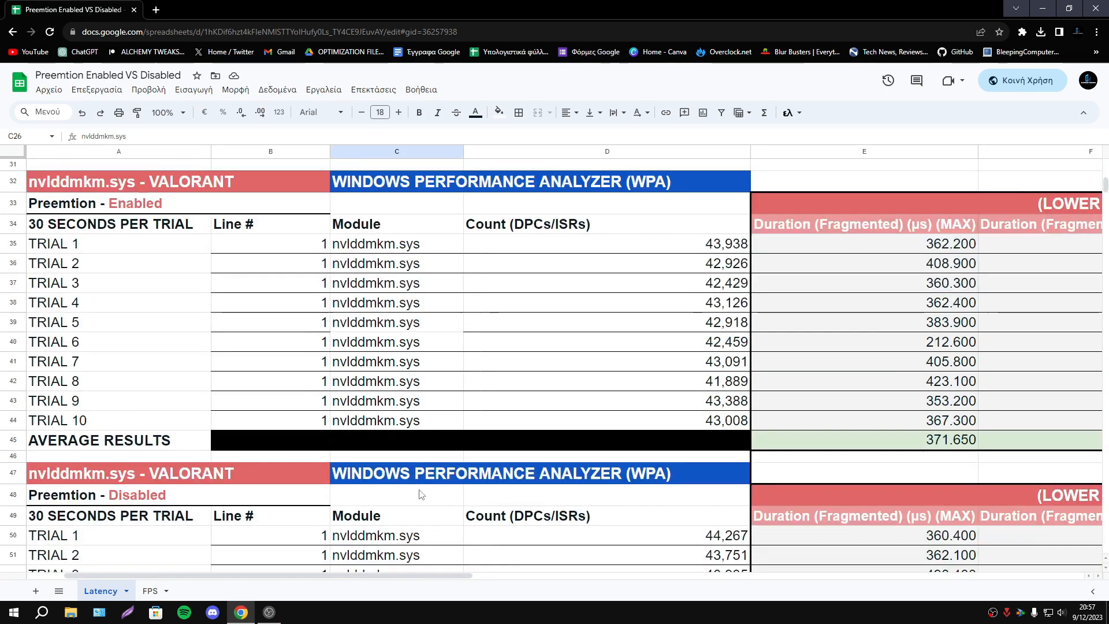
scroll(right, 3)
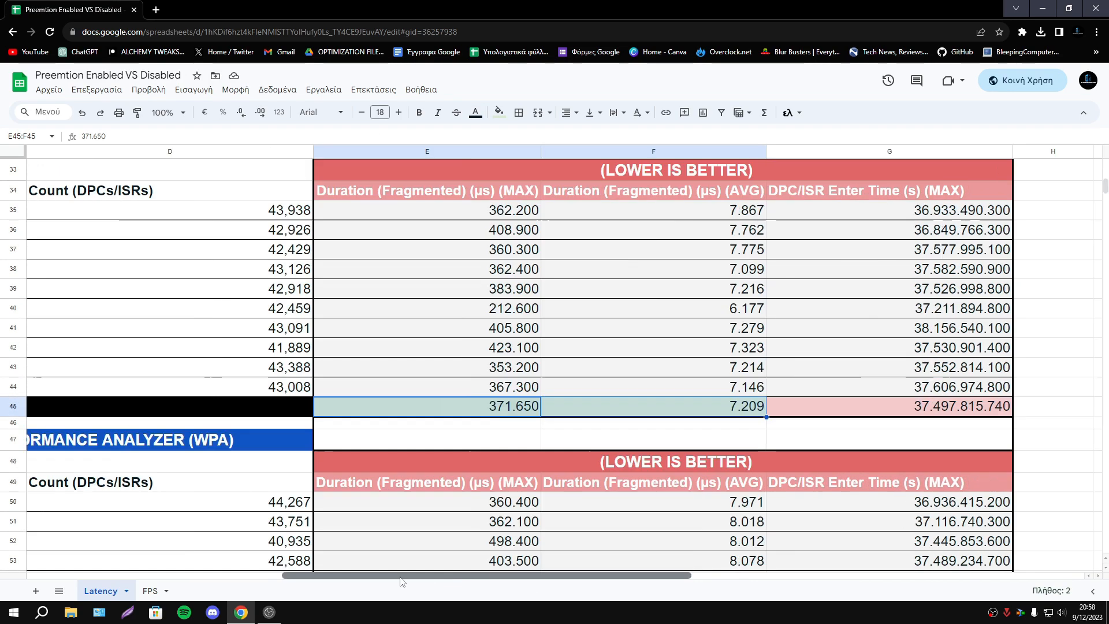
scroll(left, 3)
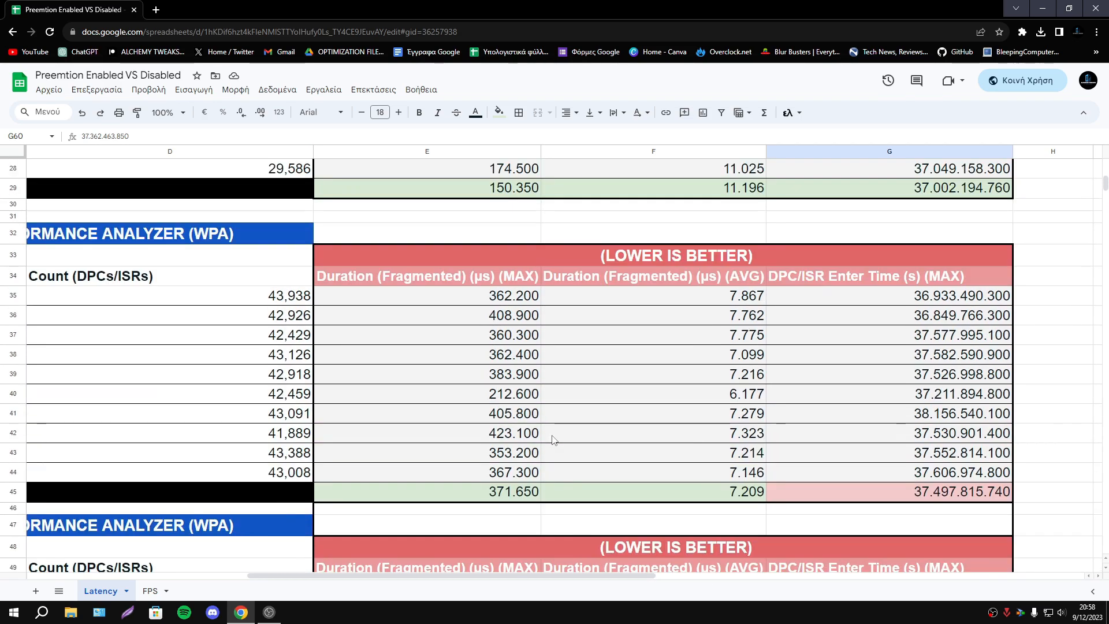
scroll(down, 3)
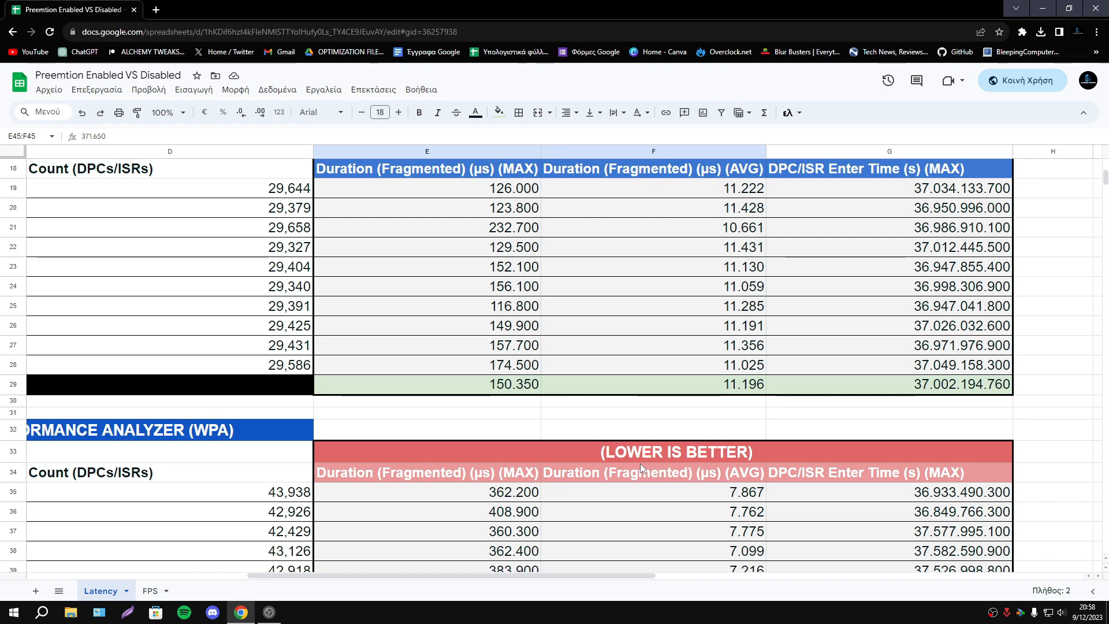
mouse_move(542, 558)
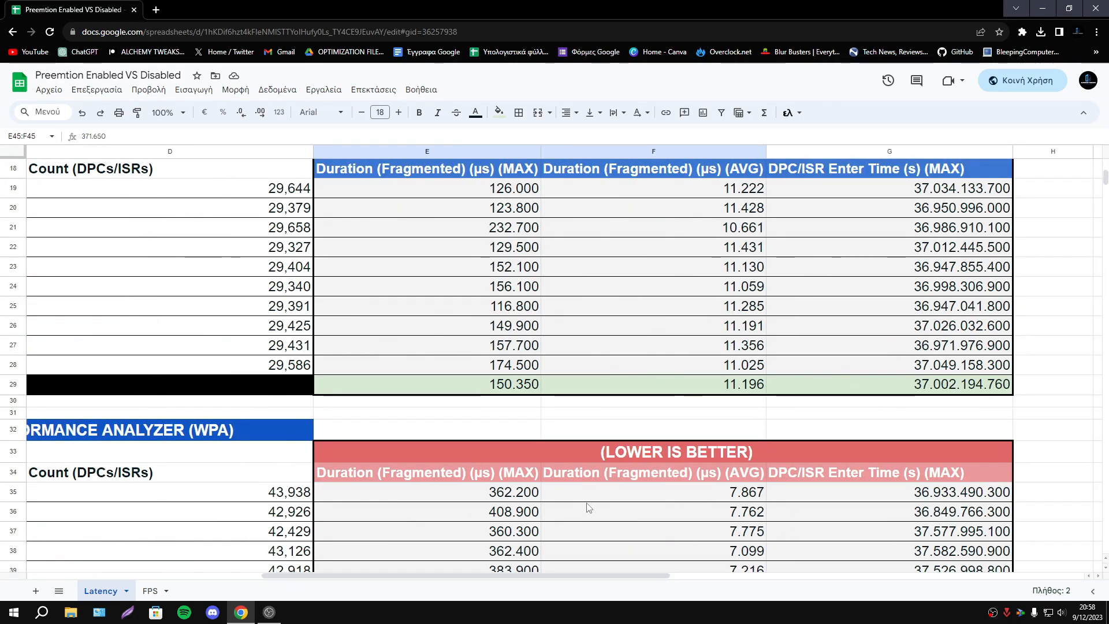
scroll(down, 3)
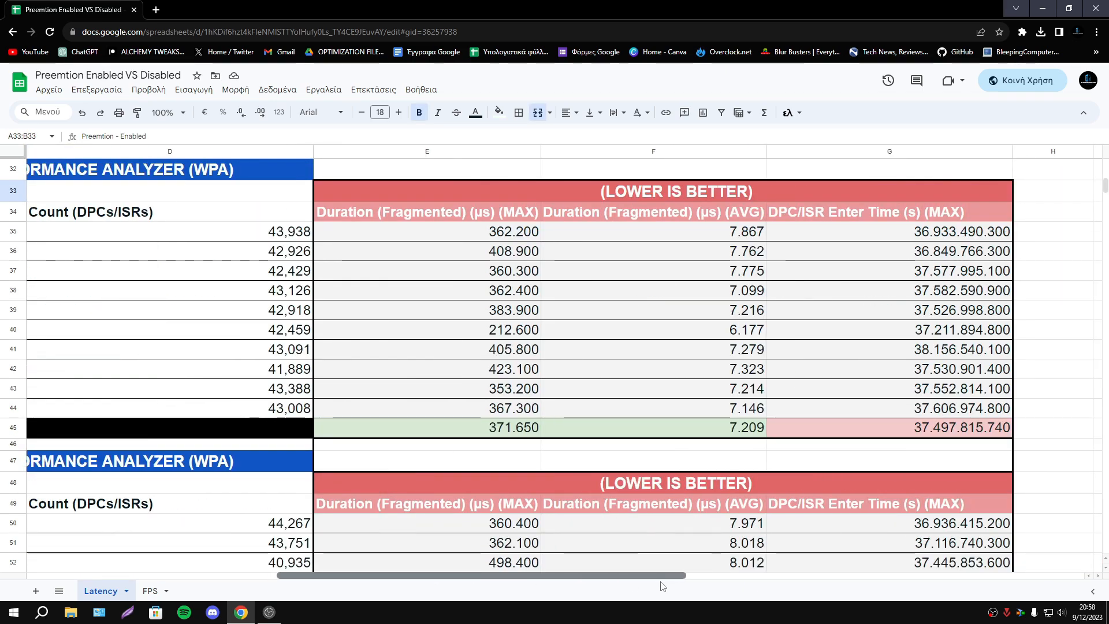
scroll(up, 3)
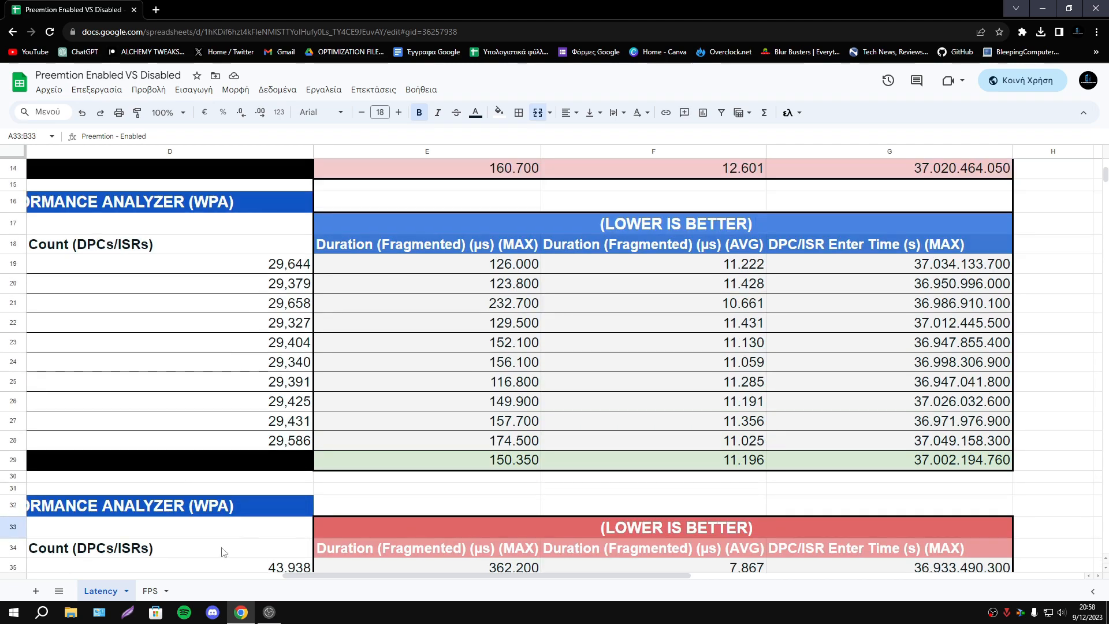
- Open the FPS results sheet and scroll down to its average tables
click(149, 591)
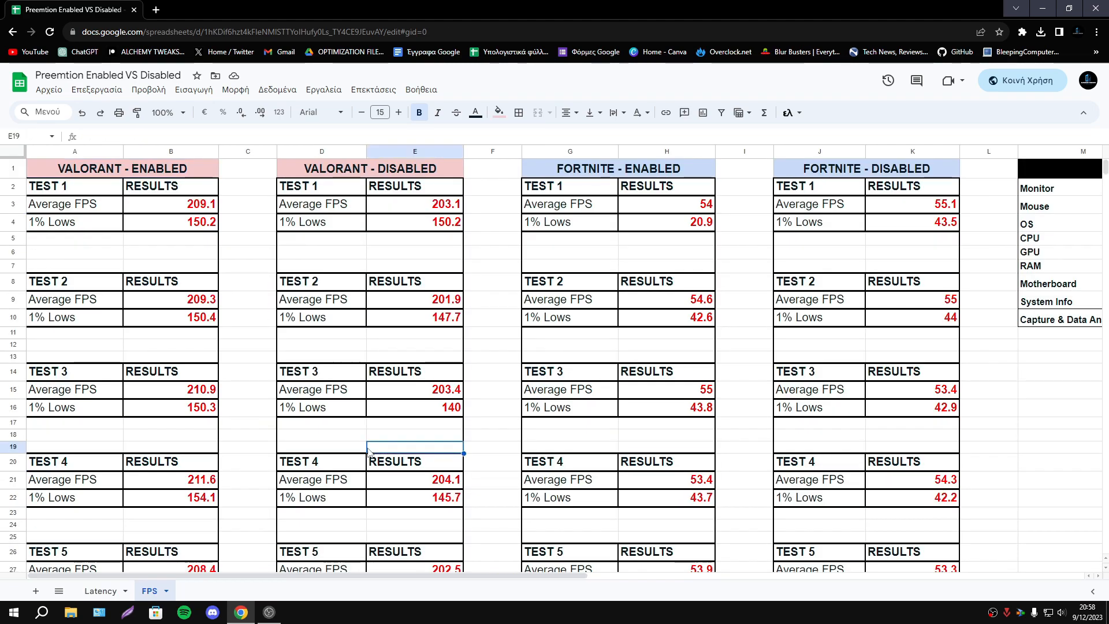
scroll(down, 3)
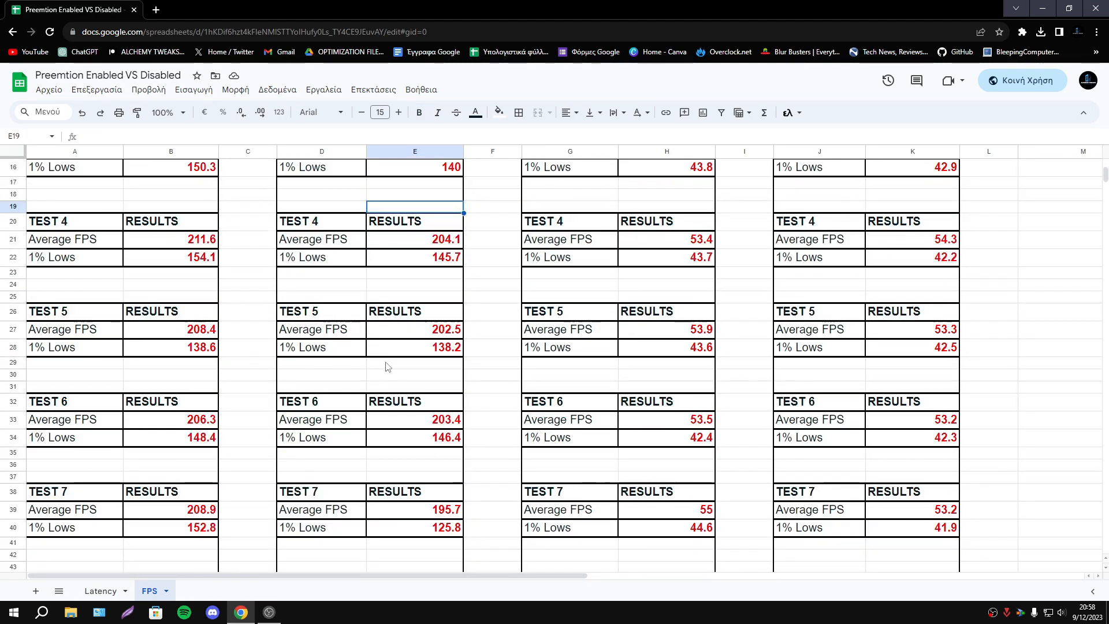
scroll(down, 3)
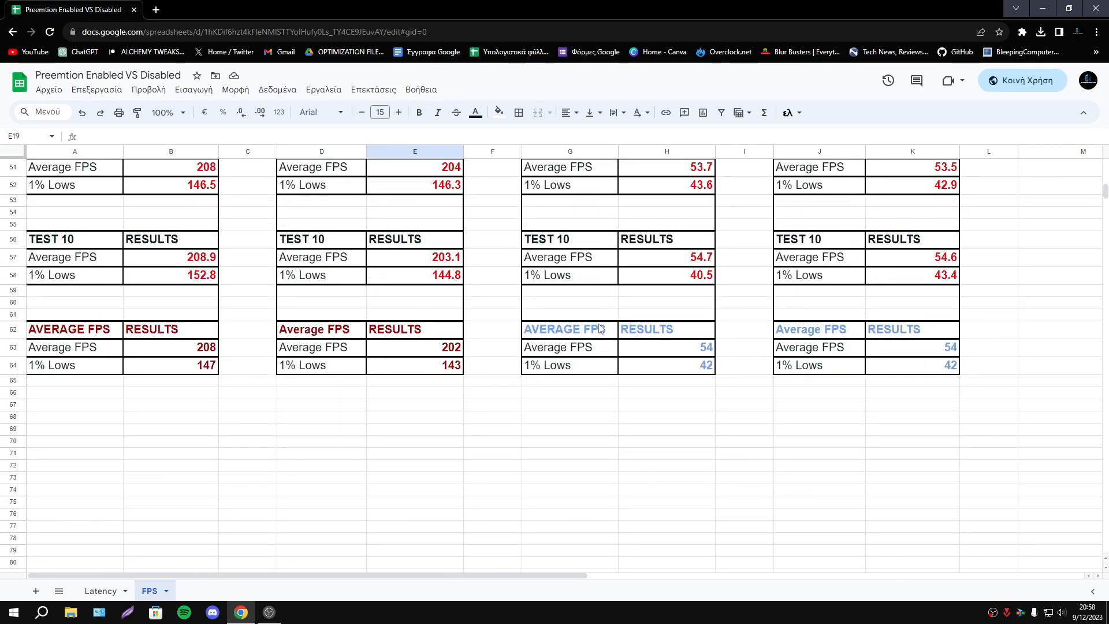
click(911, 393)
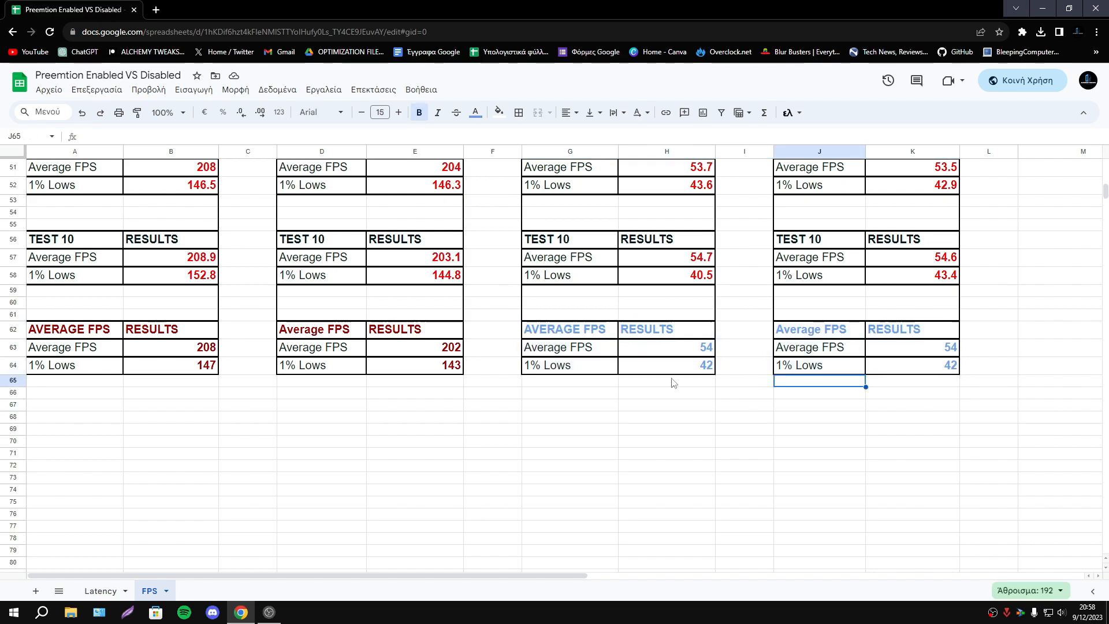
- Select both Fortnite average result tables (G62:K64) to check them, then deselect
click(569, 365)
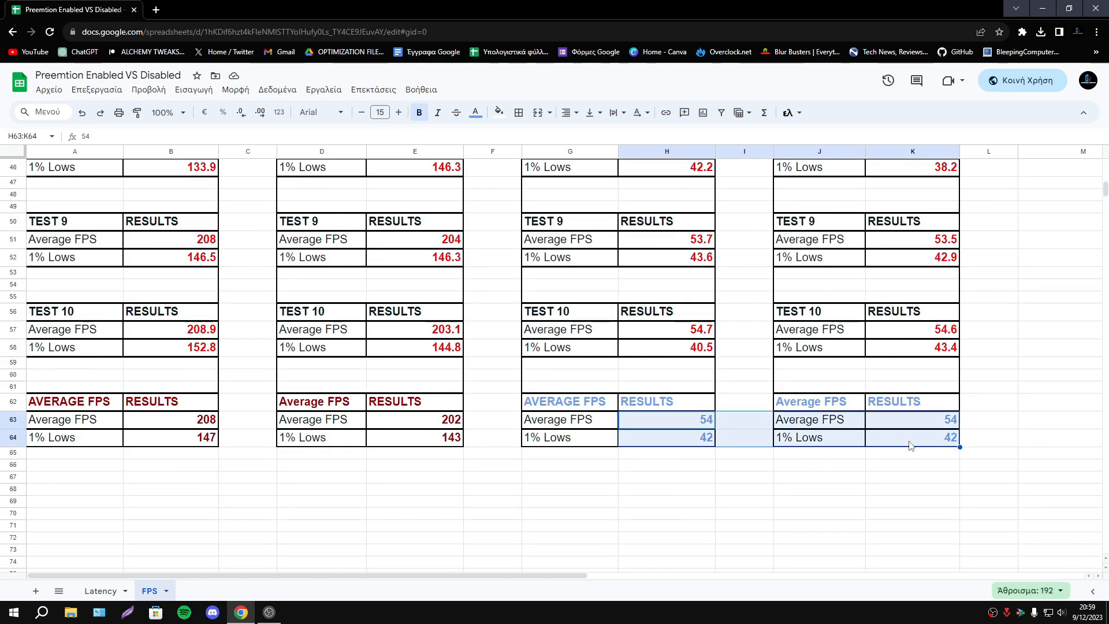
click(911, 437)
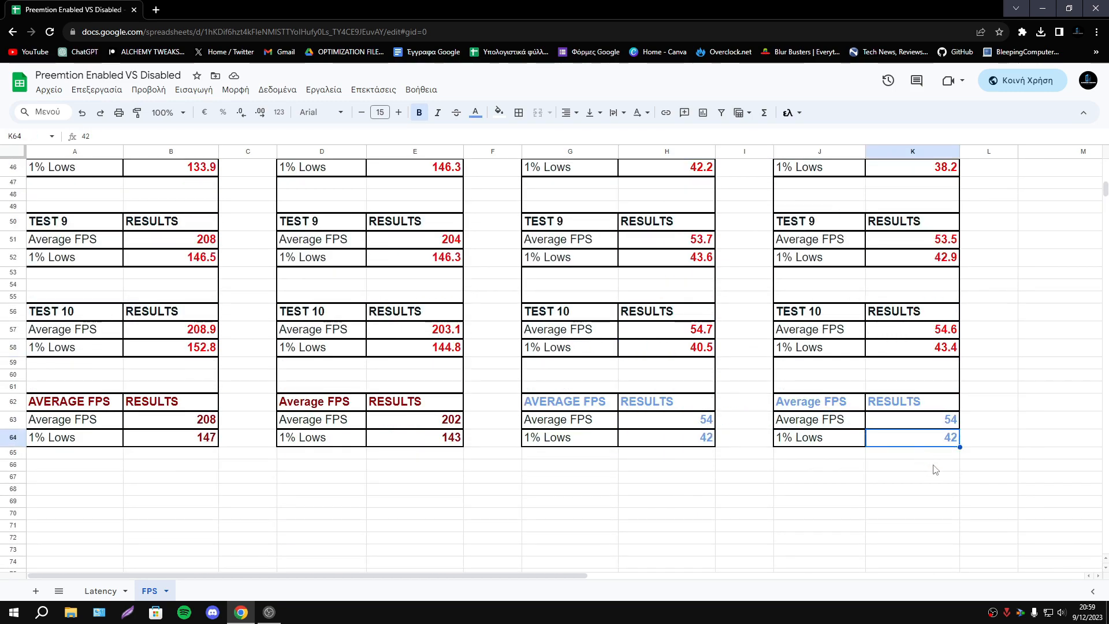
click(911, 476)
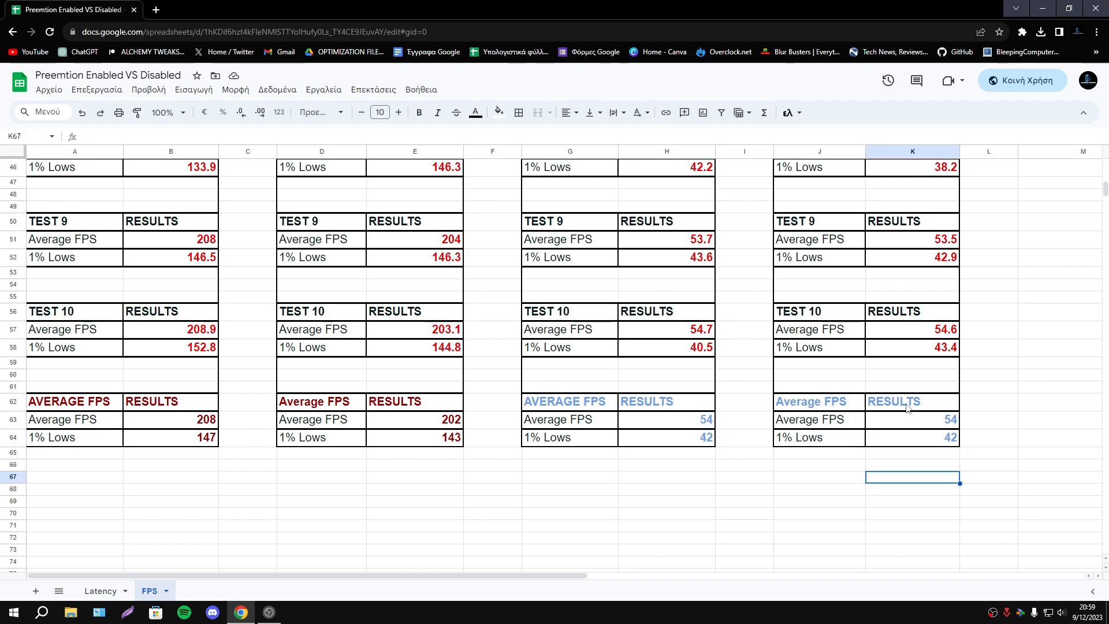
drag(570, 401, 911, 438)
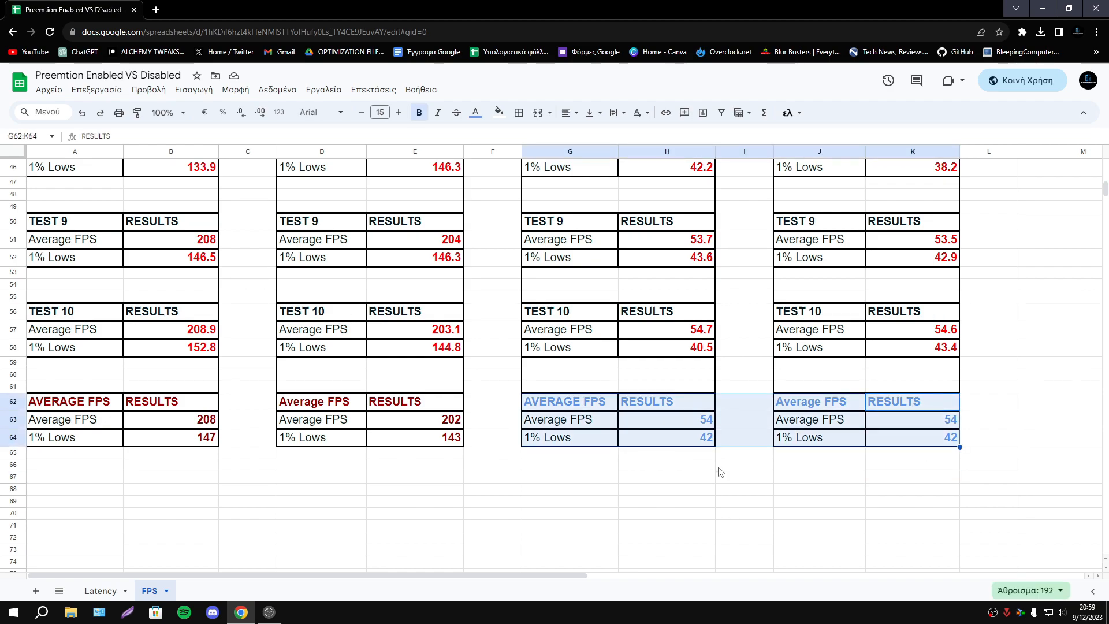
click(665, 488)
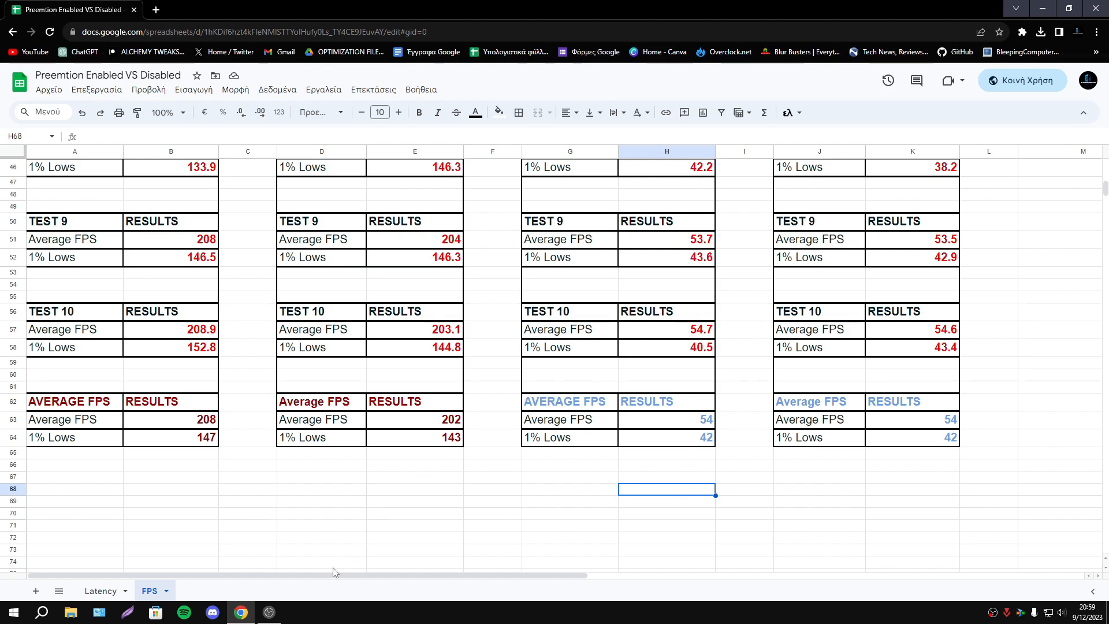
mouse_move(79, 463)
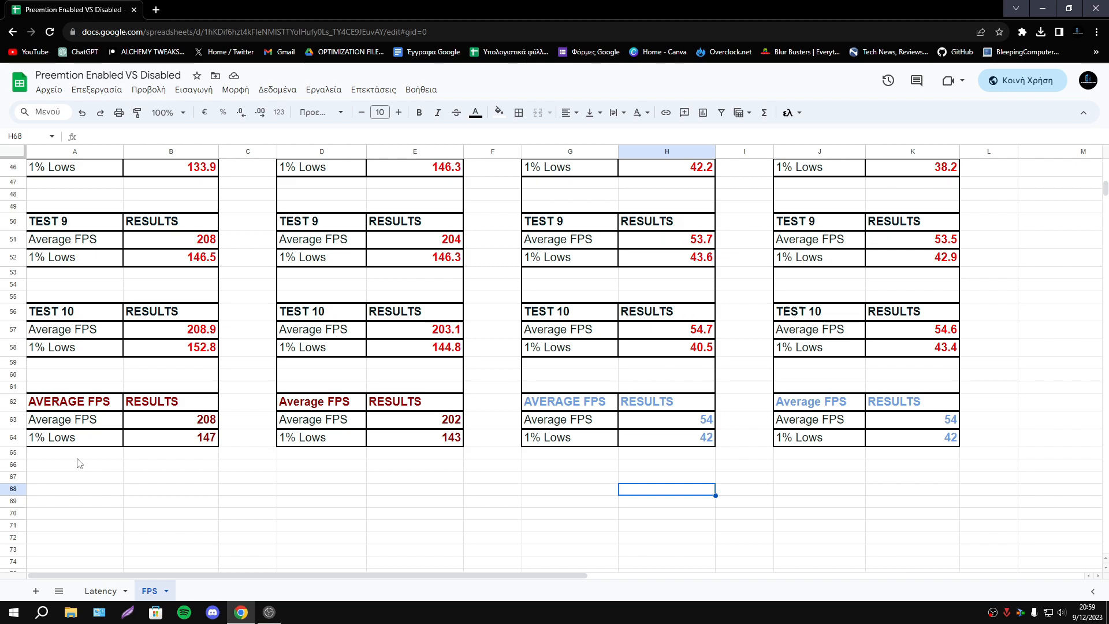
- Check the Valorant enabled 1% Lows average, then return to the Latency sheet
click(170, 463)
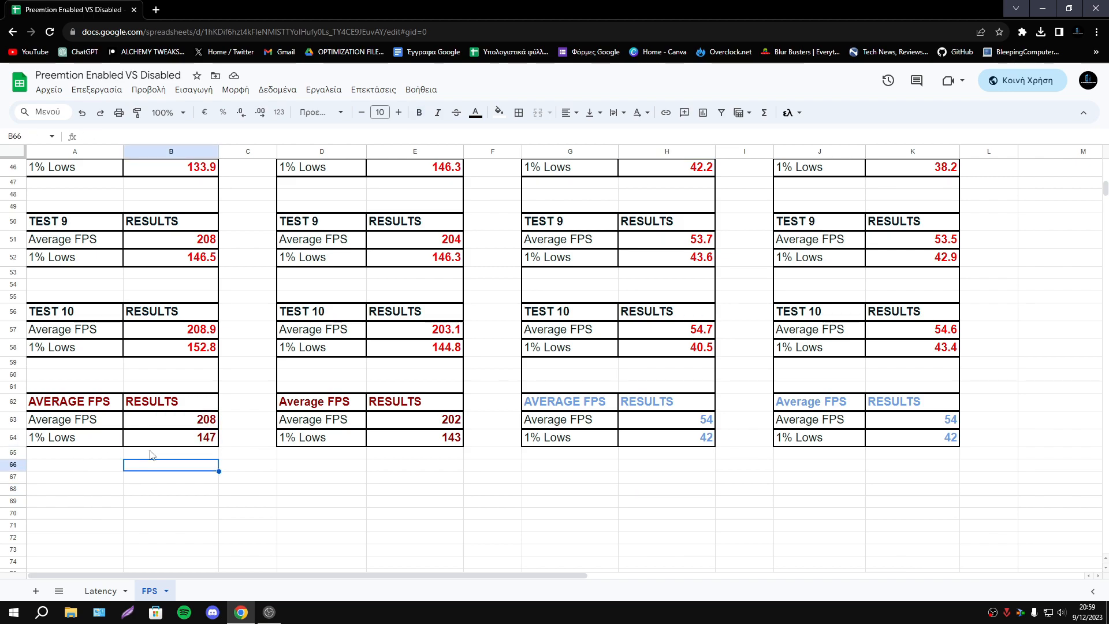
click(170, 438)
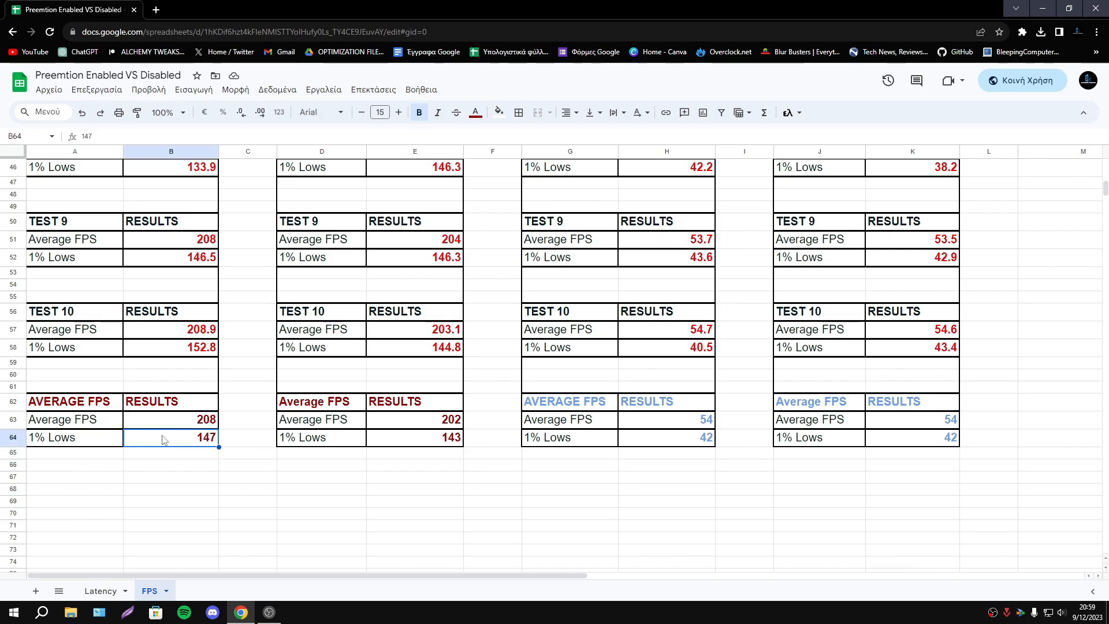
scroll(up, 3)
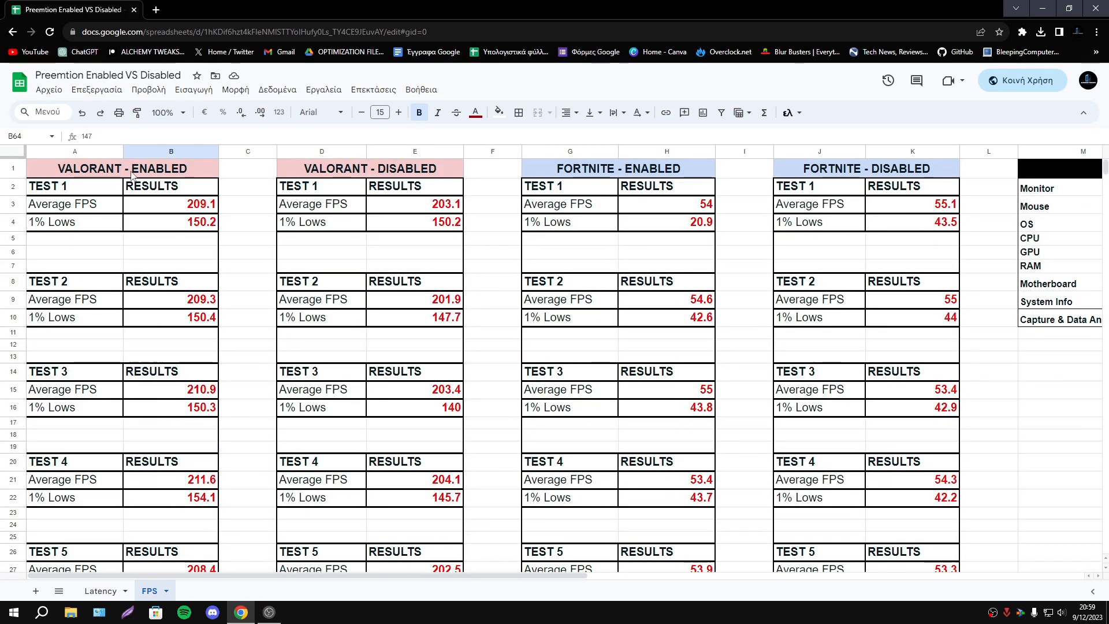
scroll(down, 3)
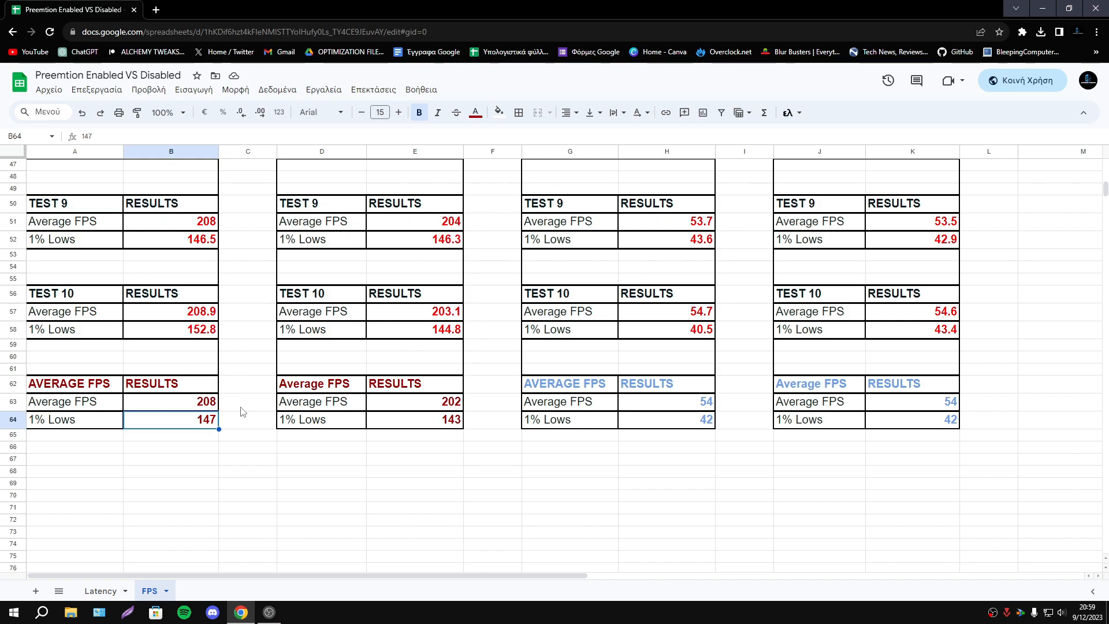
click(100, 591)
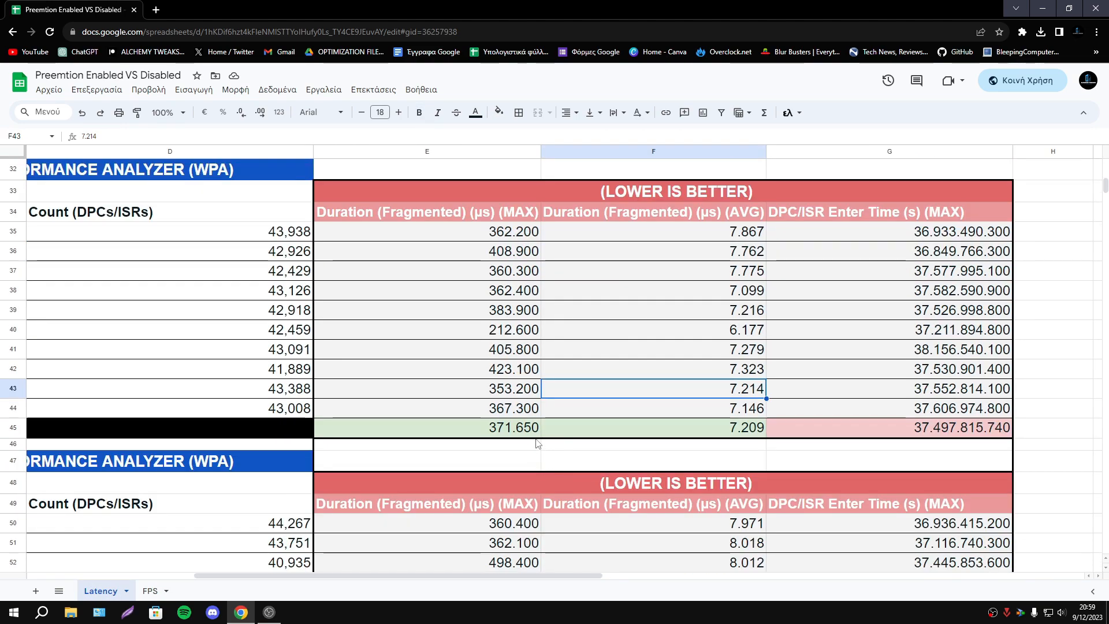
- Inspect the second Valorant latency averages (380.020 µs max, 8.067 µs), then return to FPS
click(653, 427)
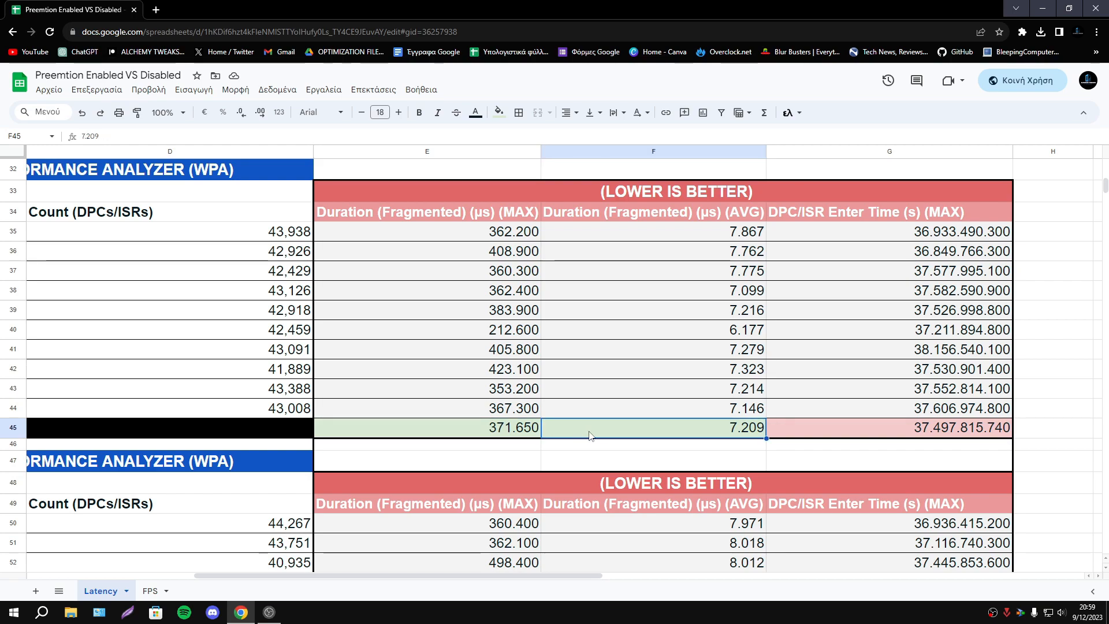
scroll(down, 3)
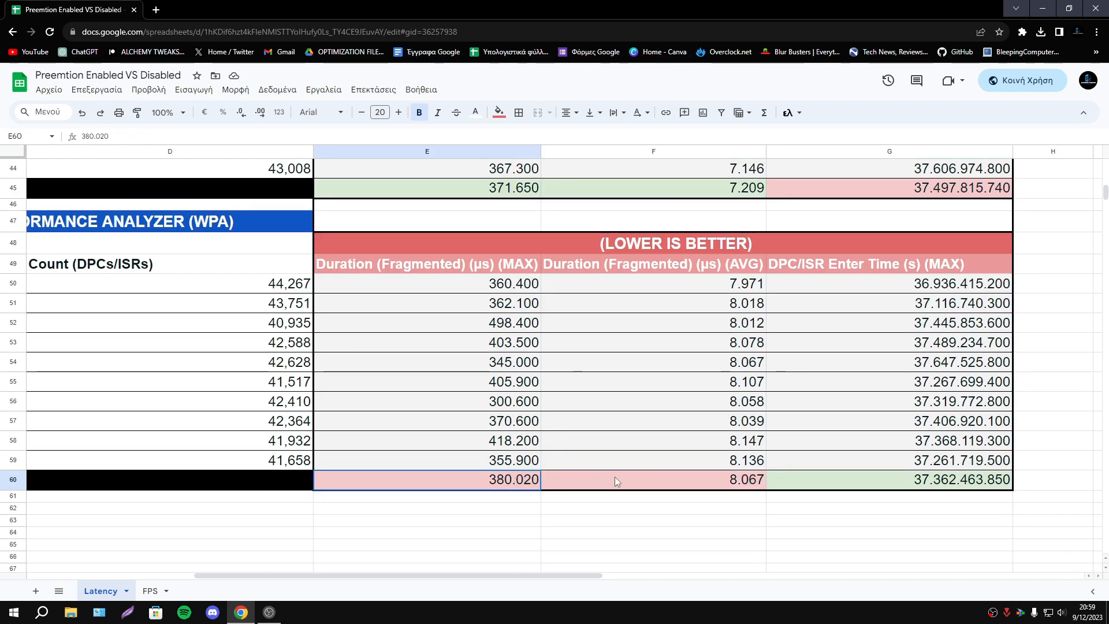
click(652, 479)
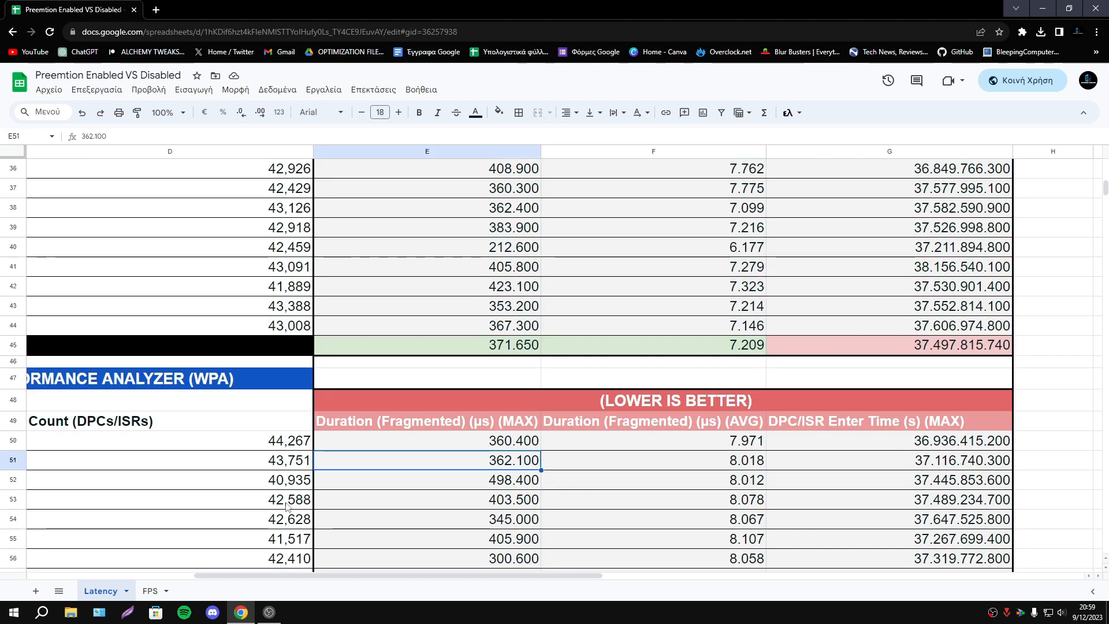
click(149, 590)
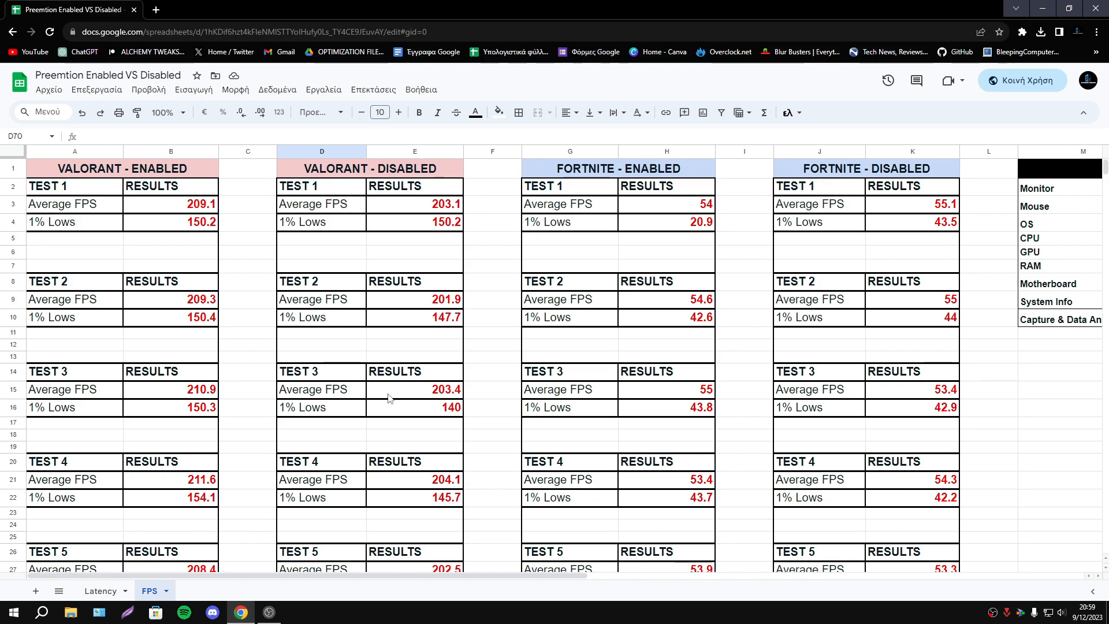
mouse_move(826, 170)
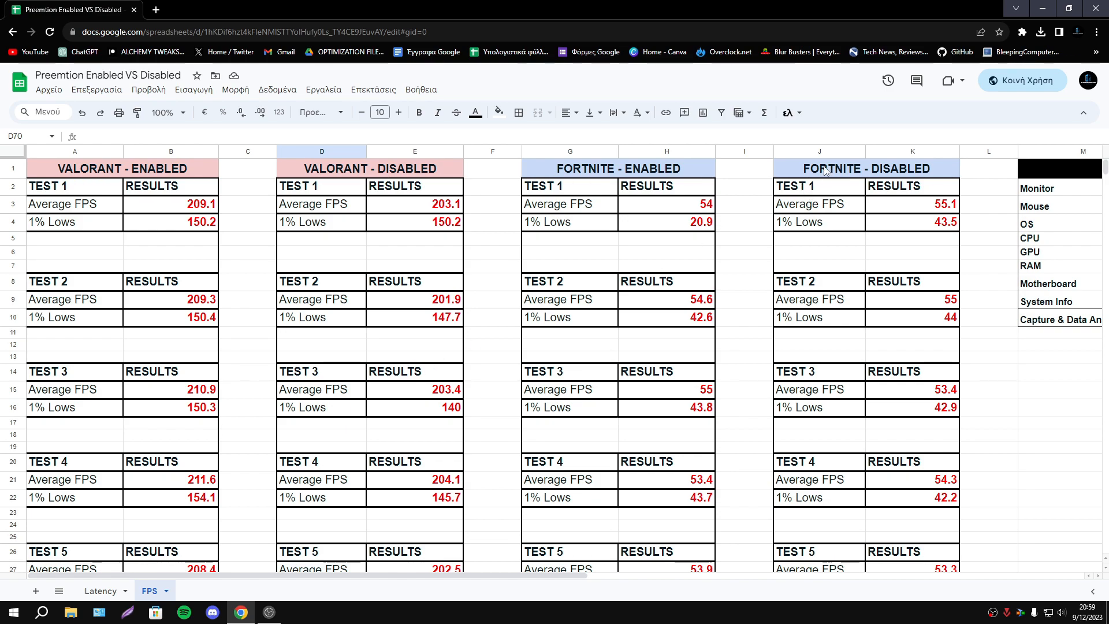
- Review Fortnite's FPS averages (54 FPS, 42 1% lows), then switch to the Latency sheet
scroll(down, 3)
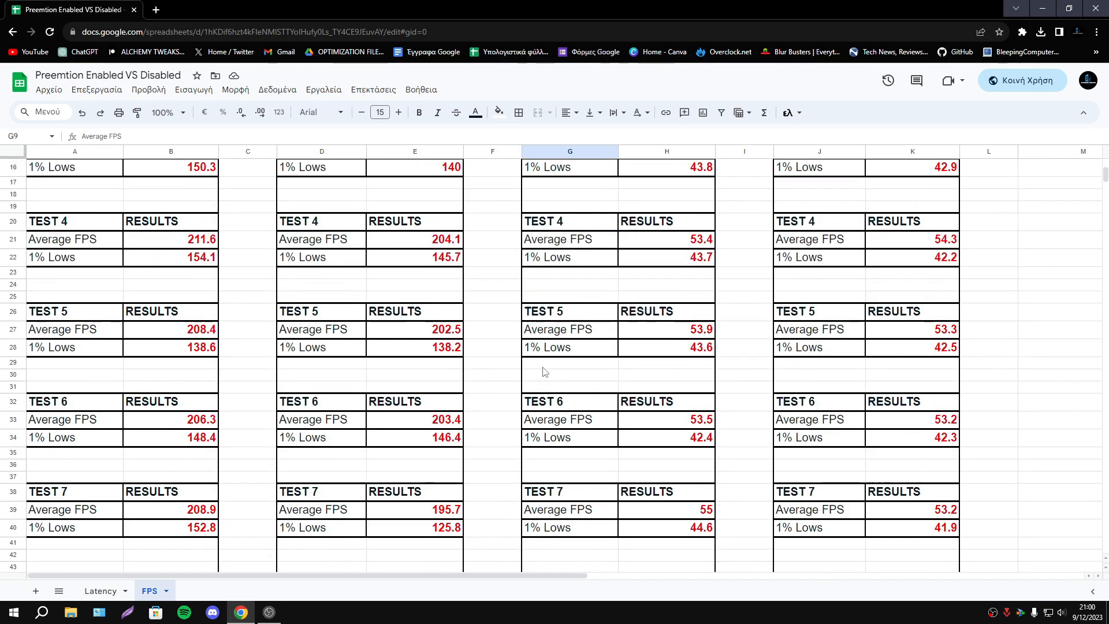
scroll(down, 3)
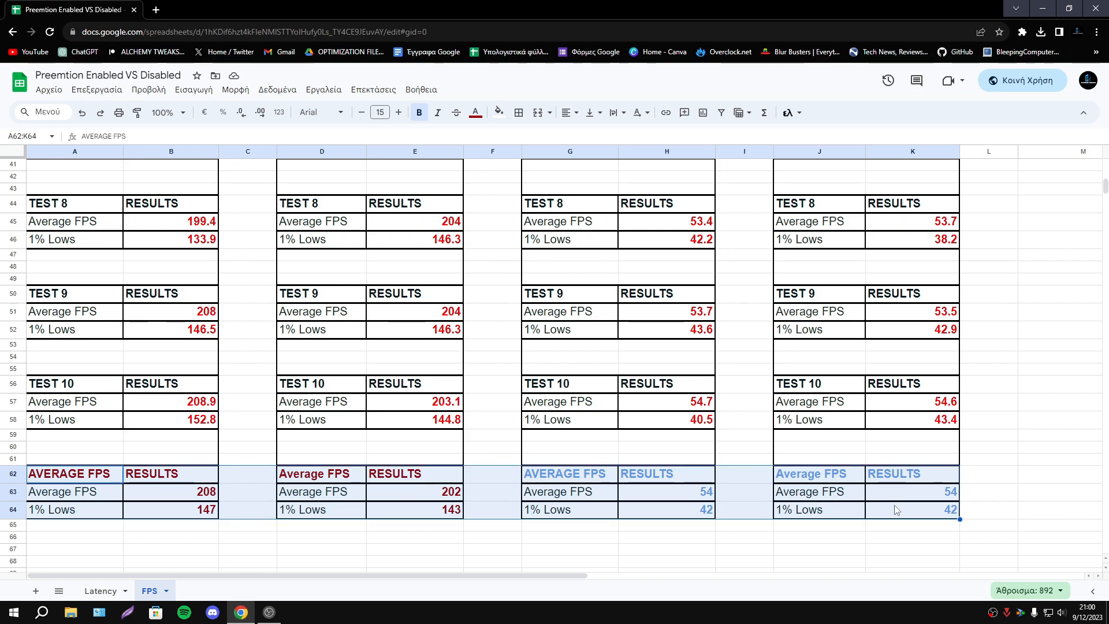
click(493, 446)
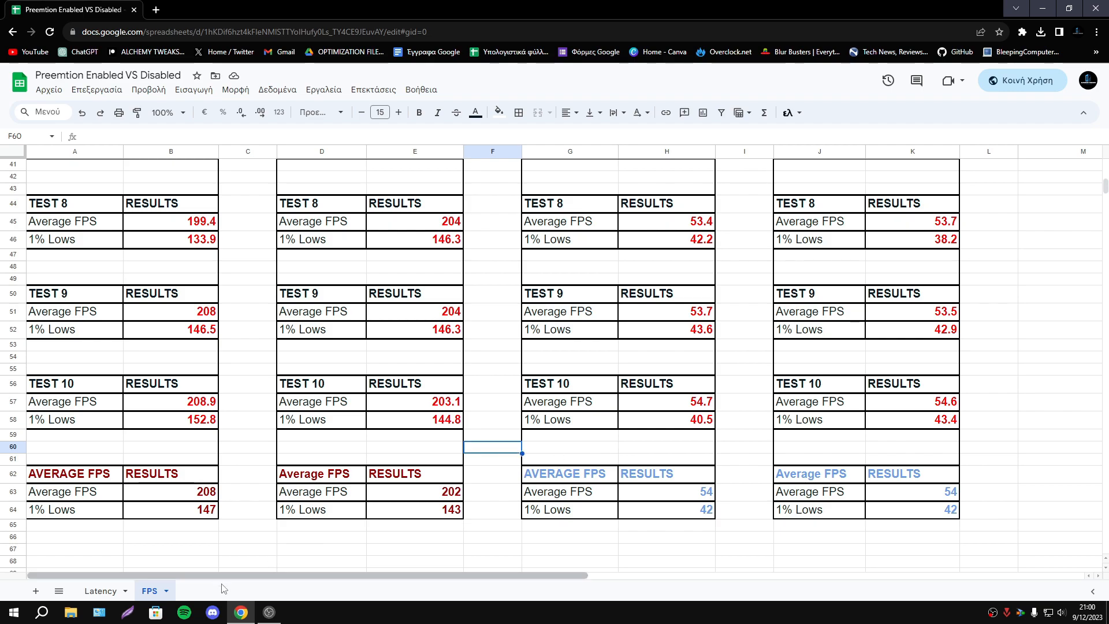
click(100, 590)
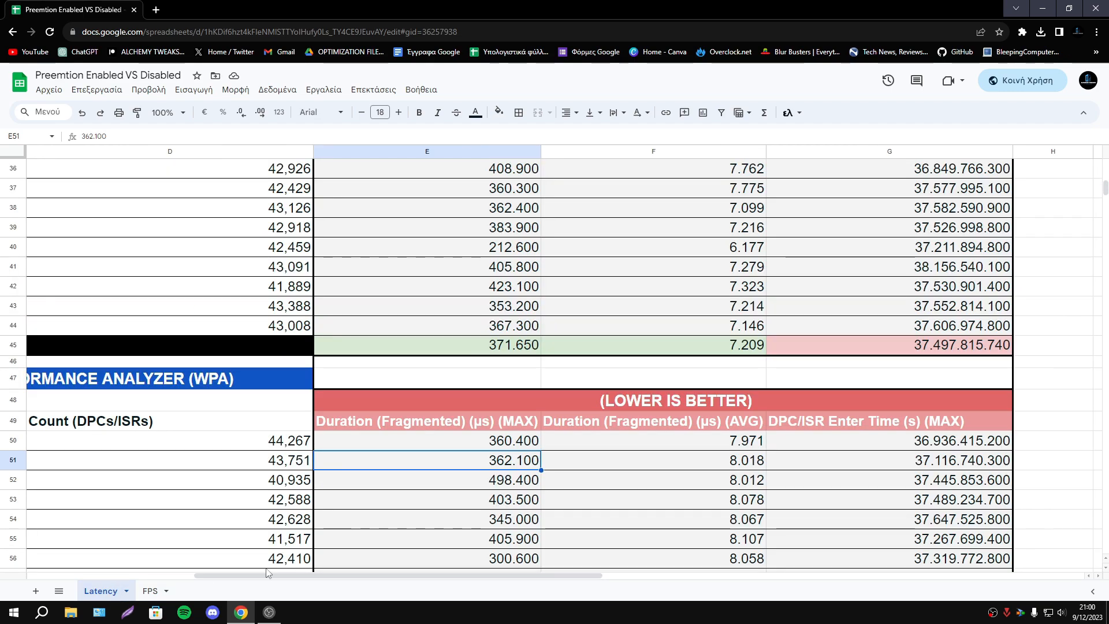
- Scroll through the Latency tables, then return to the FPS sheet's Test 1 results
scroll(left, 3)
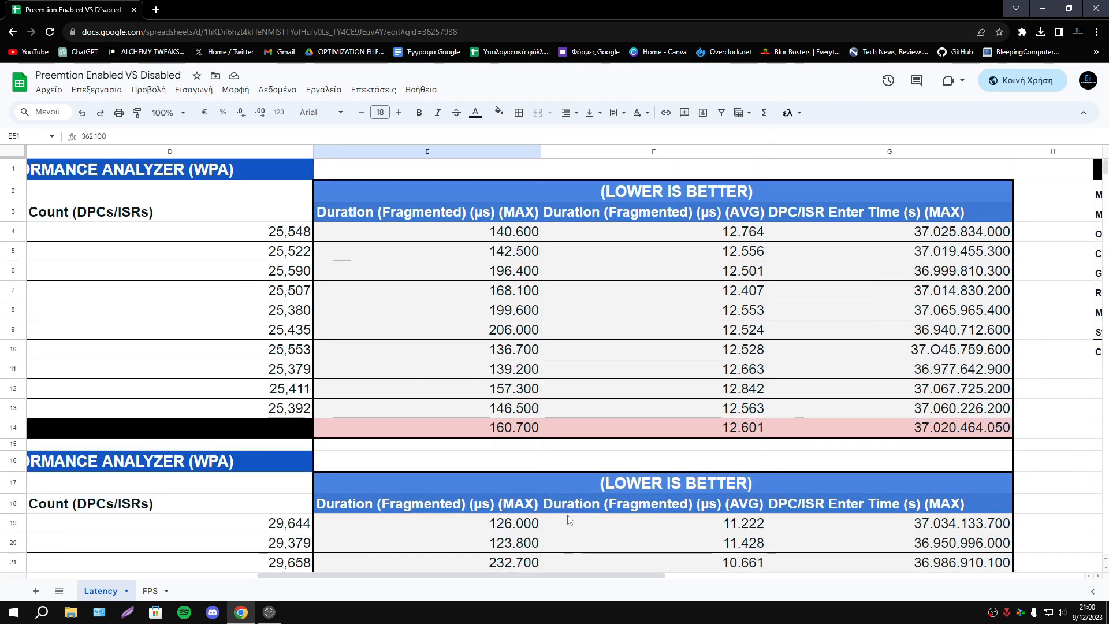
scroll(down, 3)
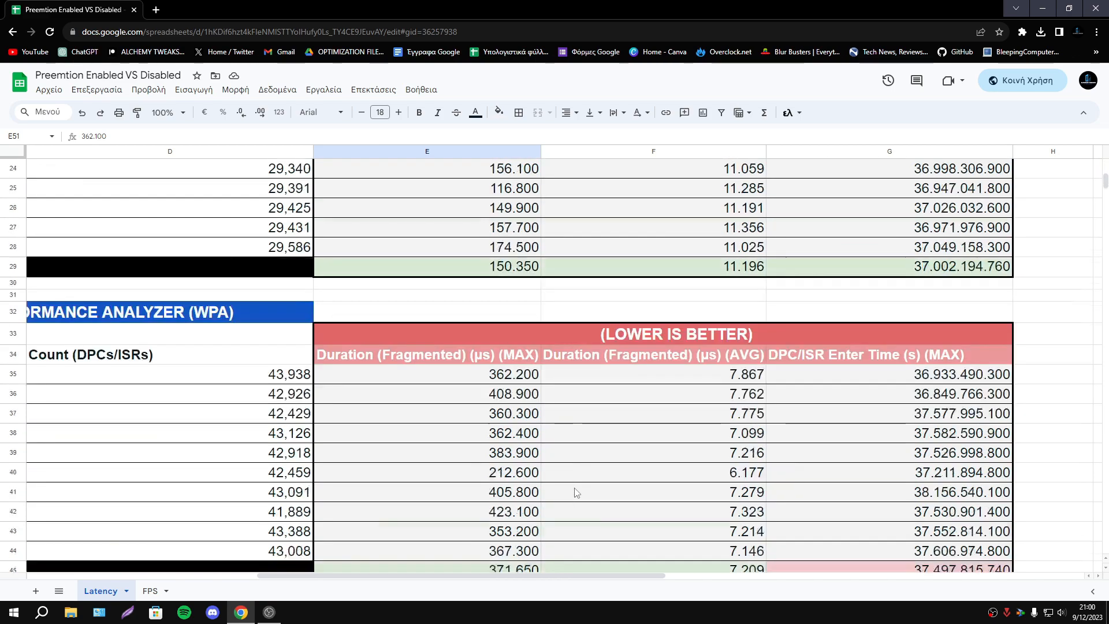
scroll(down, 3)
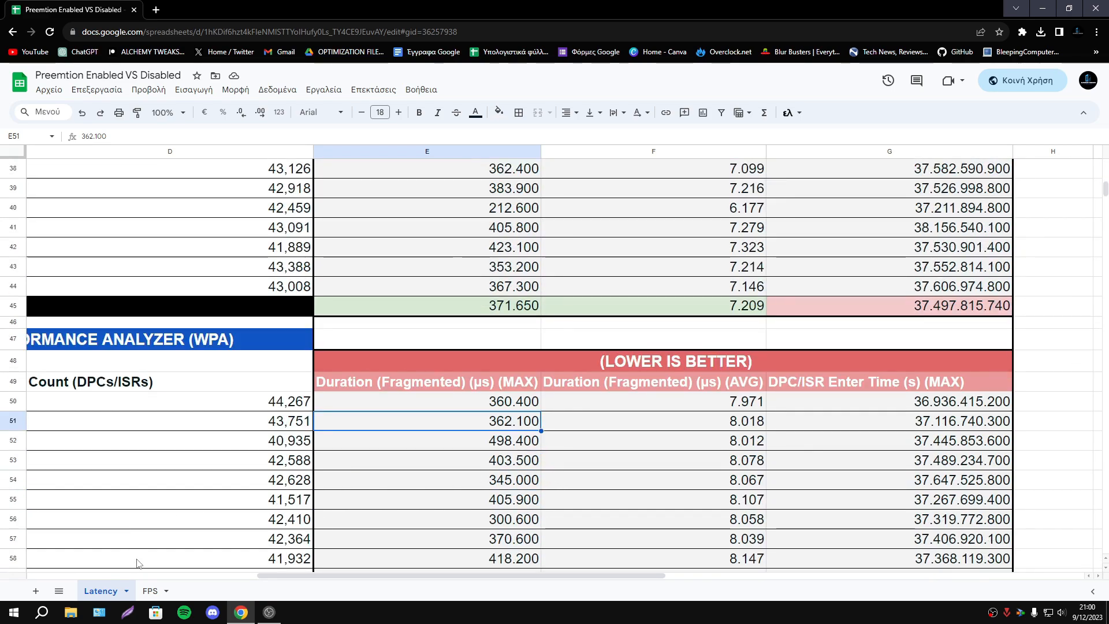
click(127, 591)
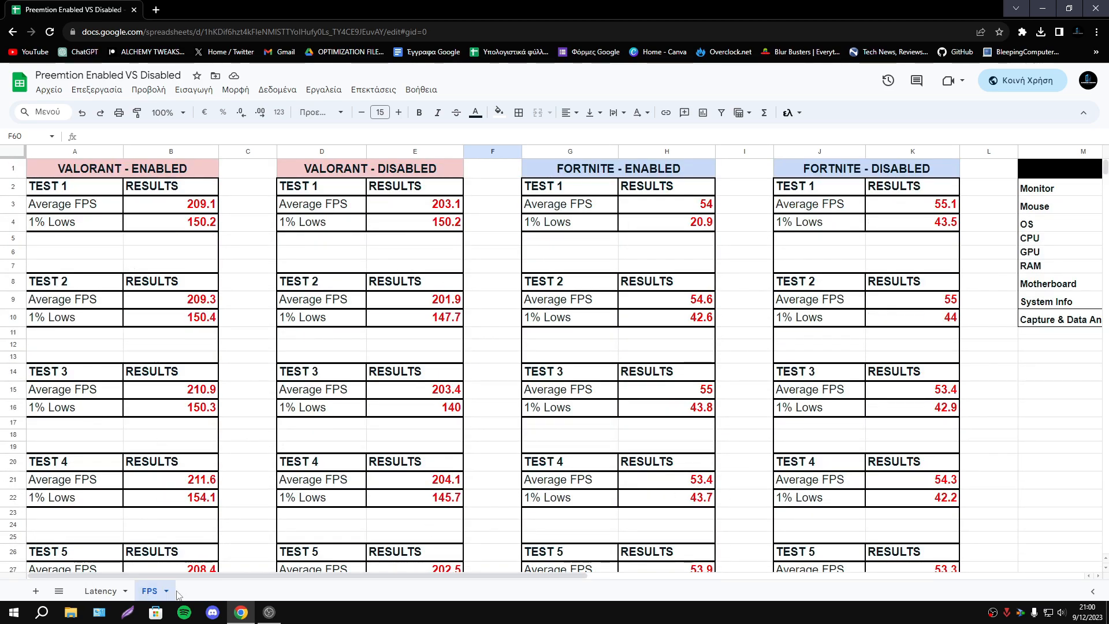
- Return to the Latency sheet and check the nvlddmkm.sys Fortnite Trial 9 DPC/ISR count
click(100, 589)
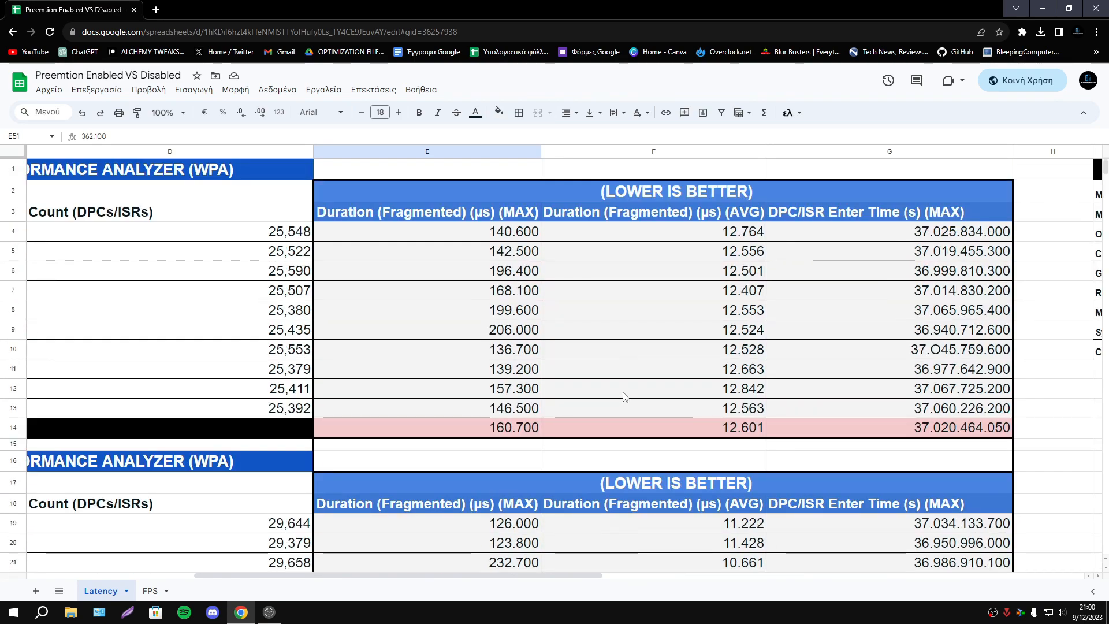
scroll(down, 3)
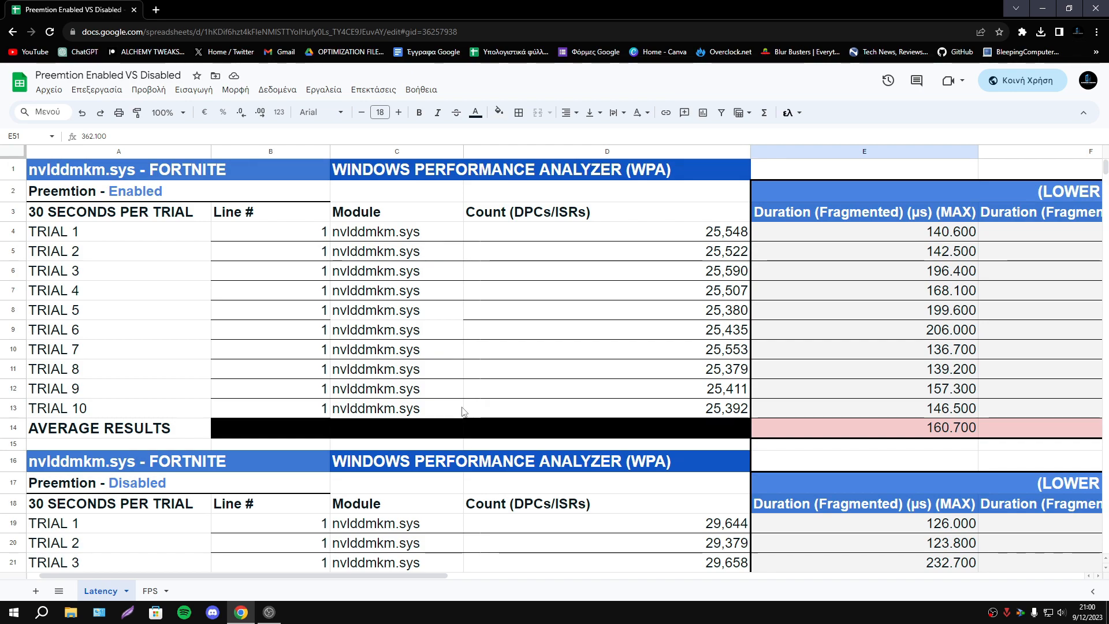
mouse_move(552, 401)
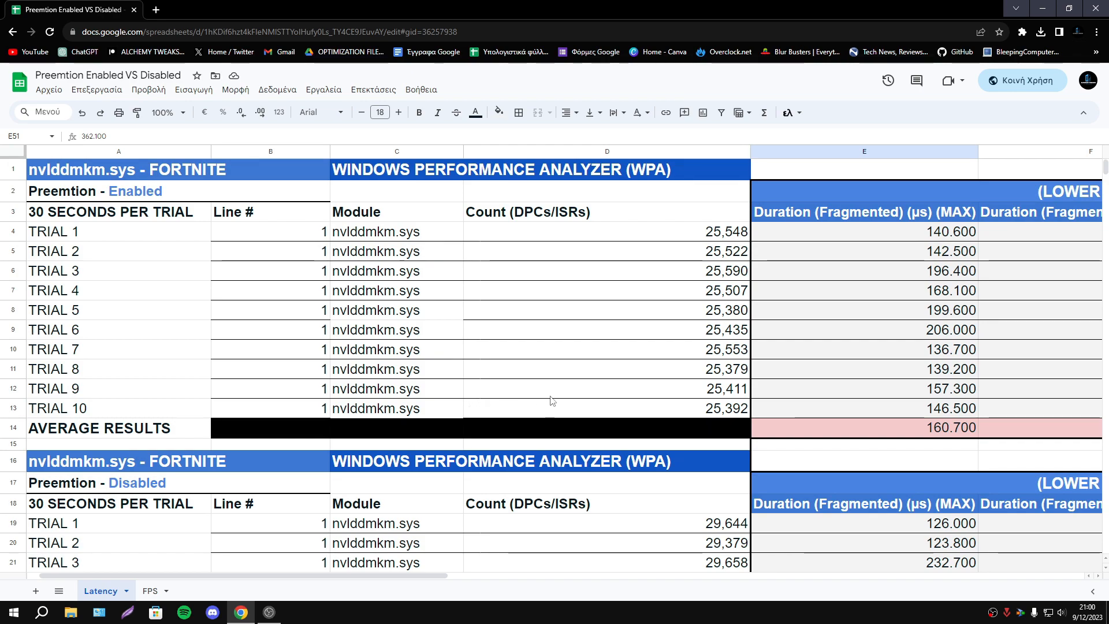
click(606, 388)
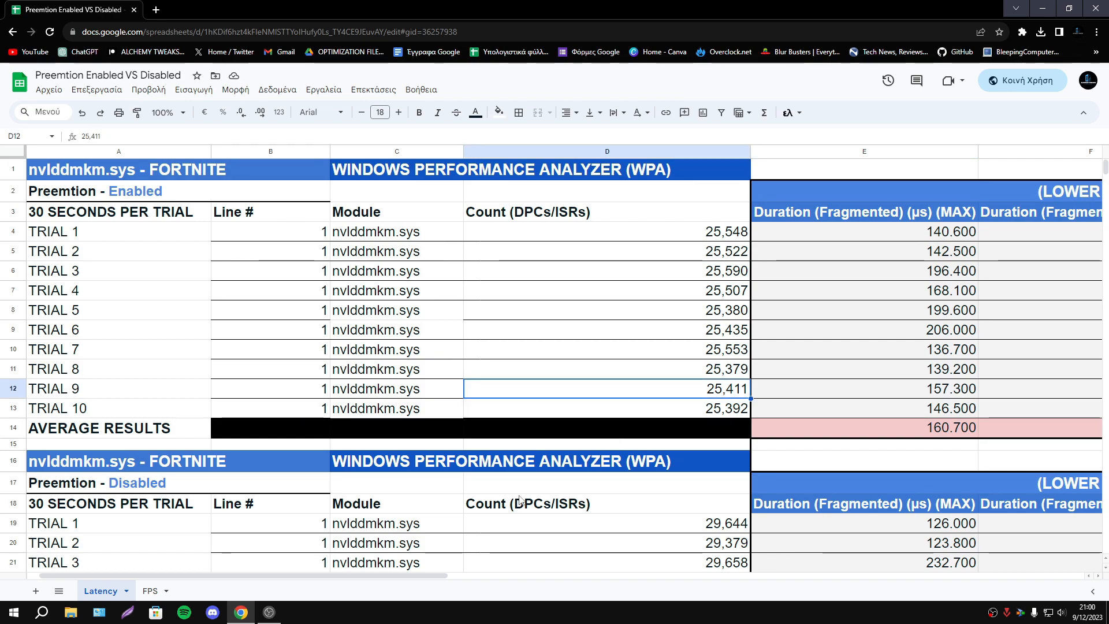